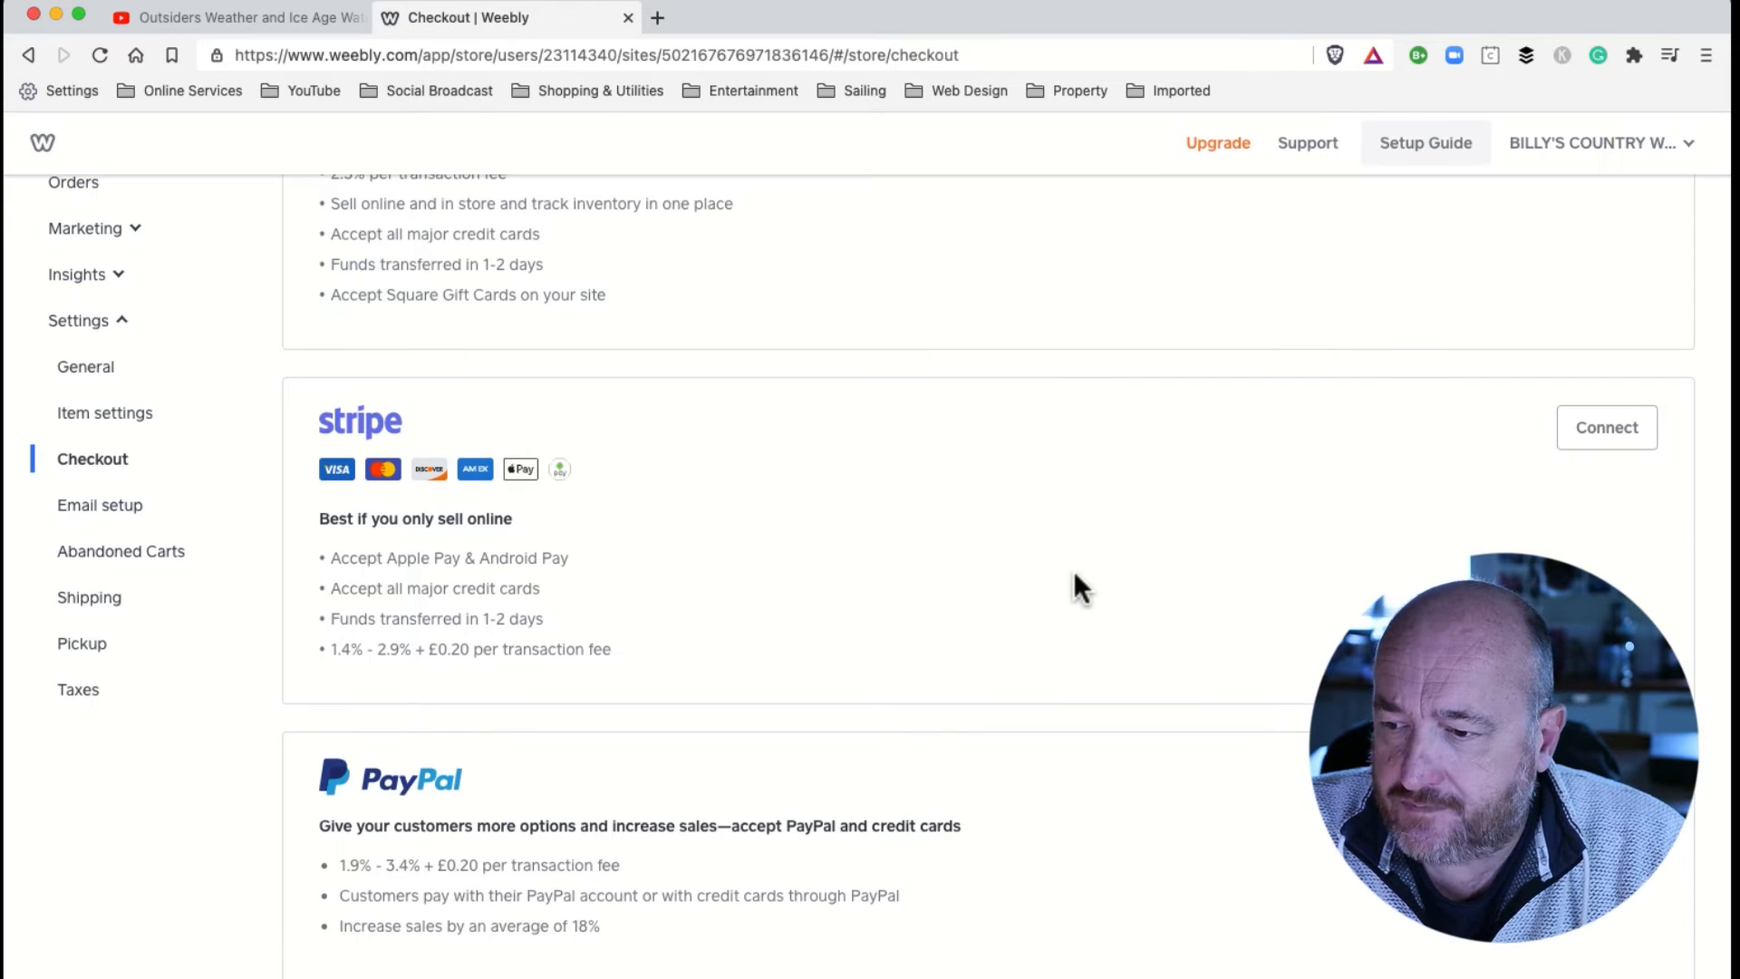
# - Leave the checkout payment options and return to the site Overview dashboard
pyautogui.scroll(3)
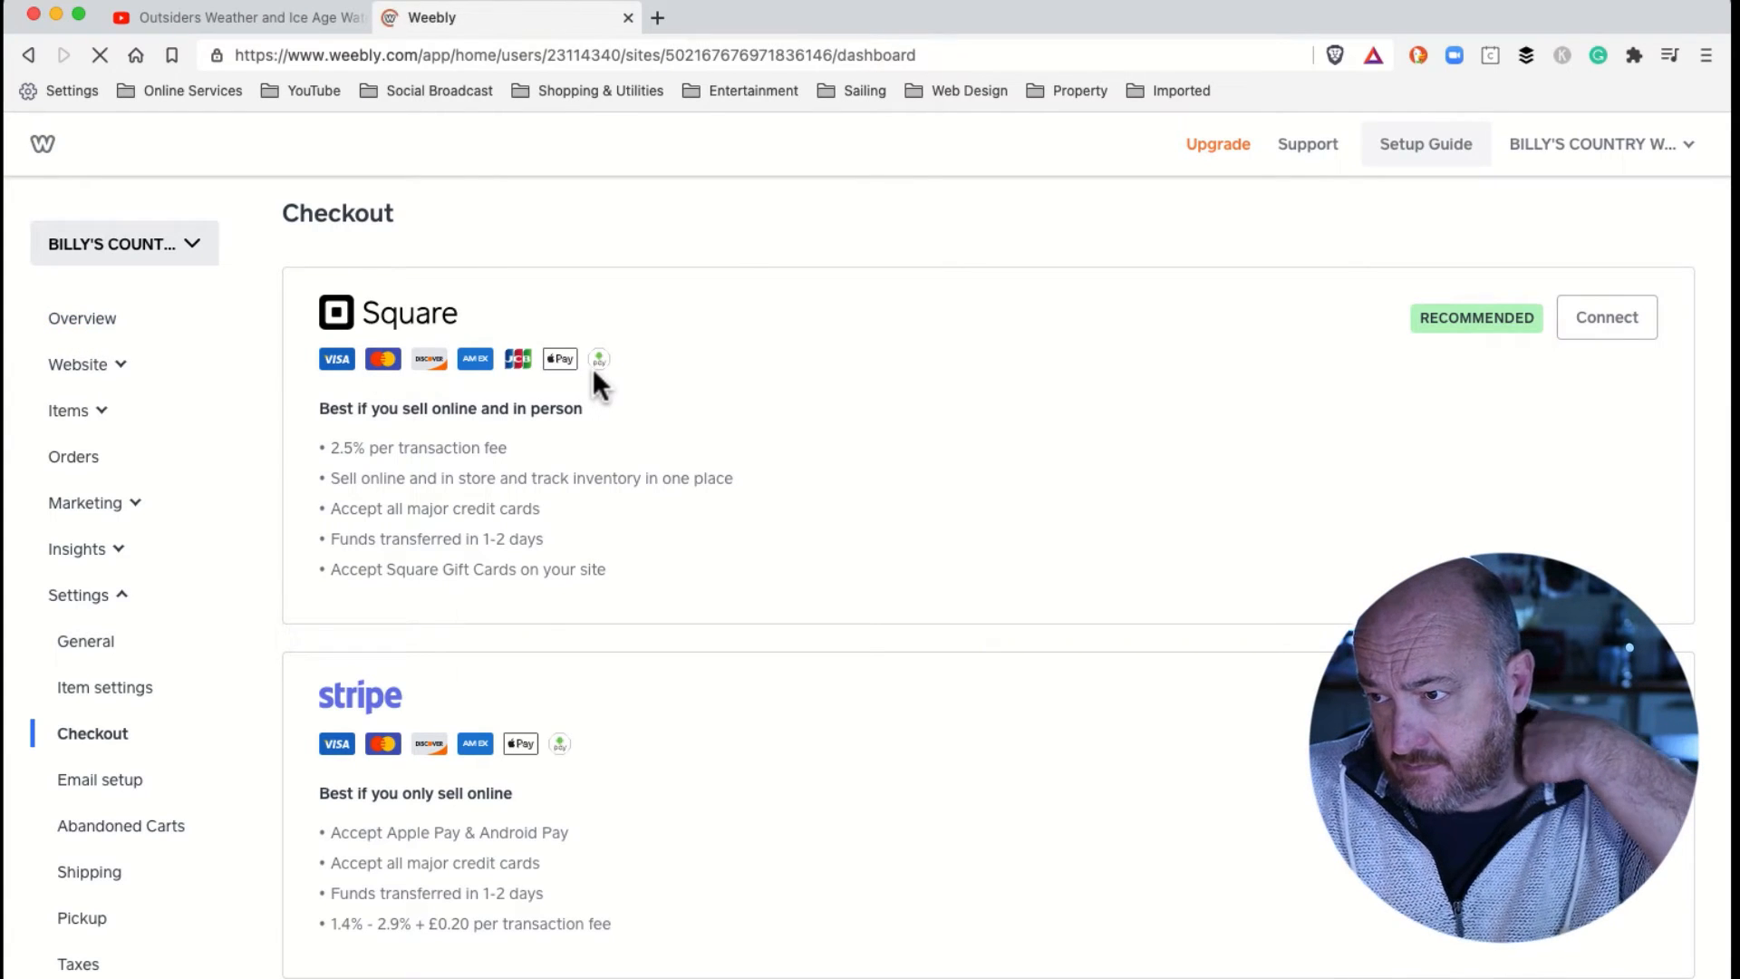
pyautogui.click(82, 318)
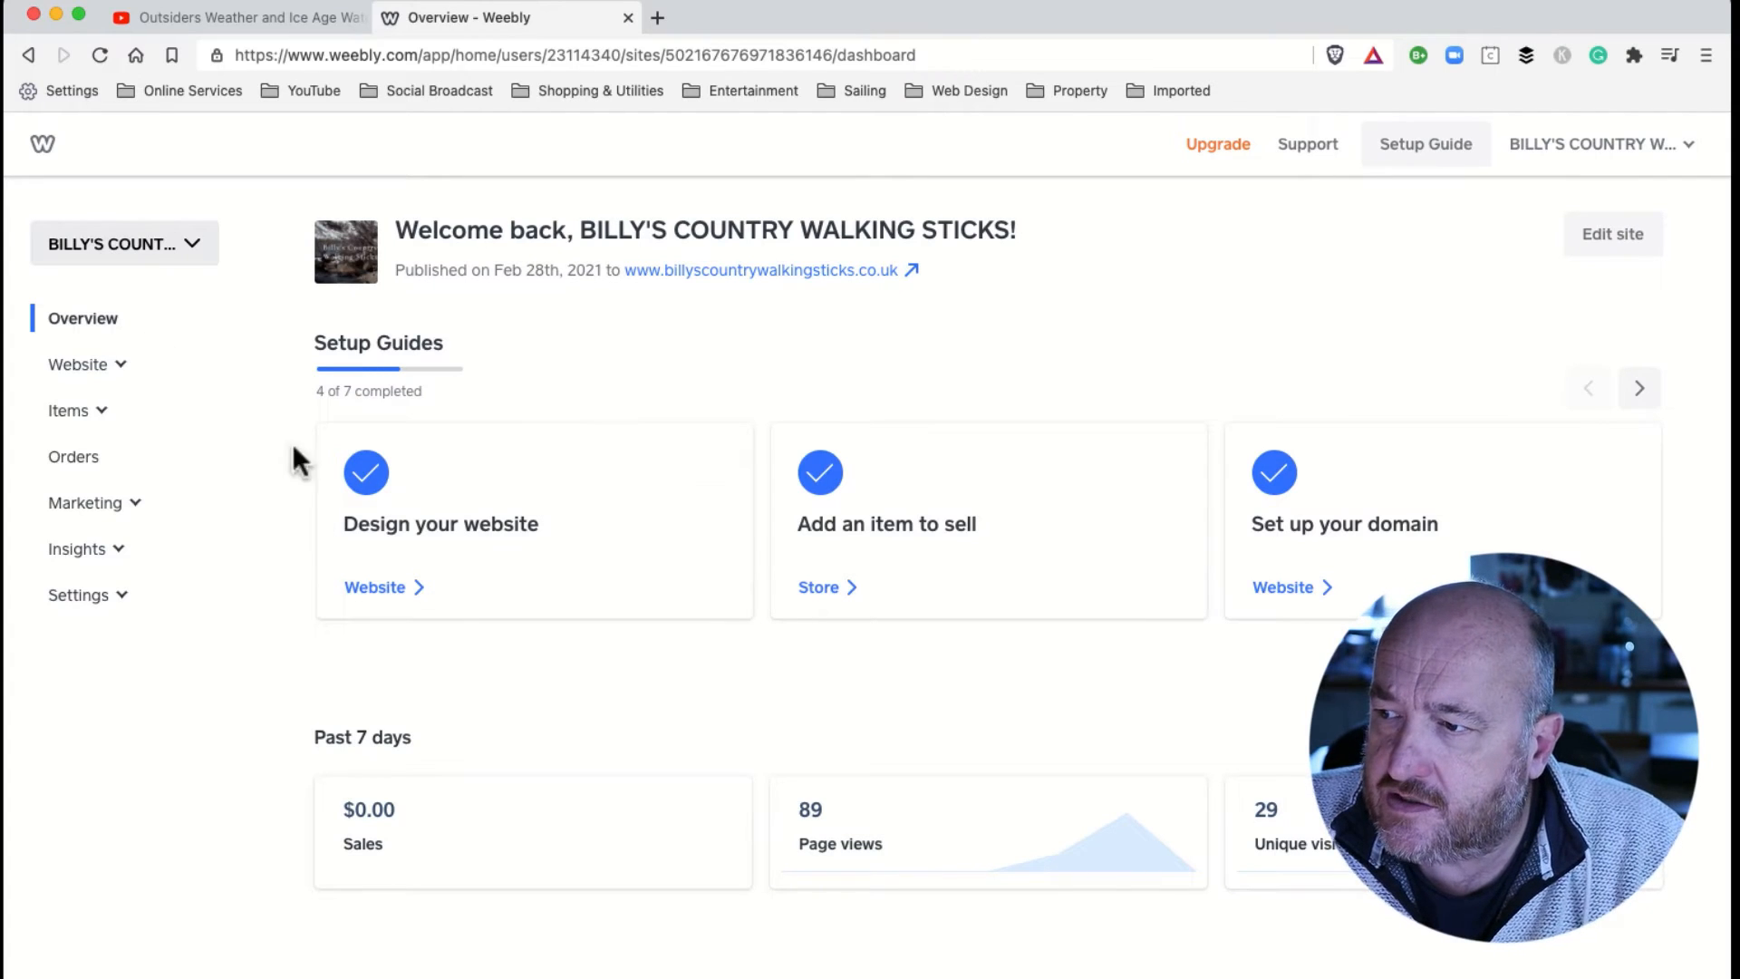
pyautogui.moveTo(211, 687)
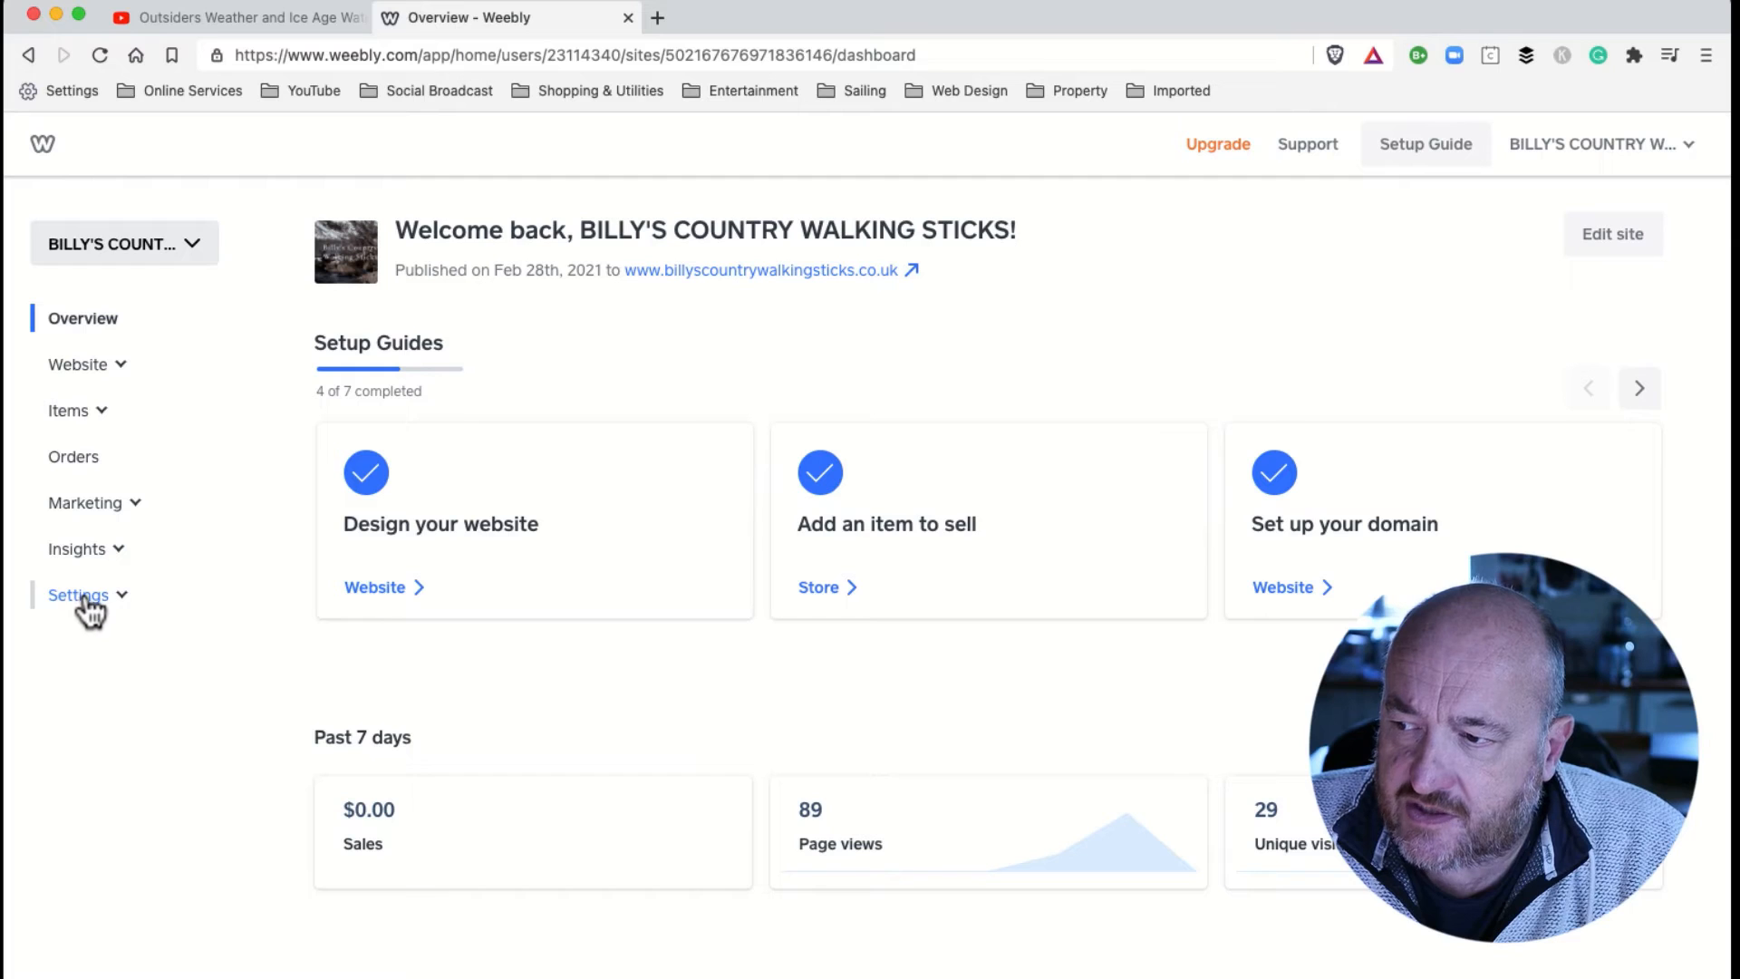
# - Expand Settings in the sidebar and go to Checkout
pyautogui.click(78, 594)
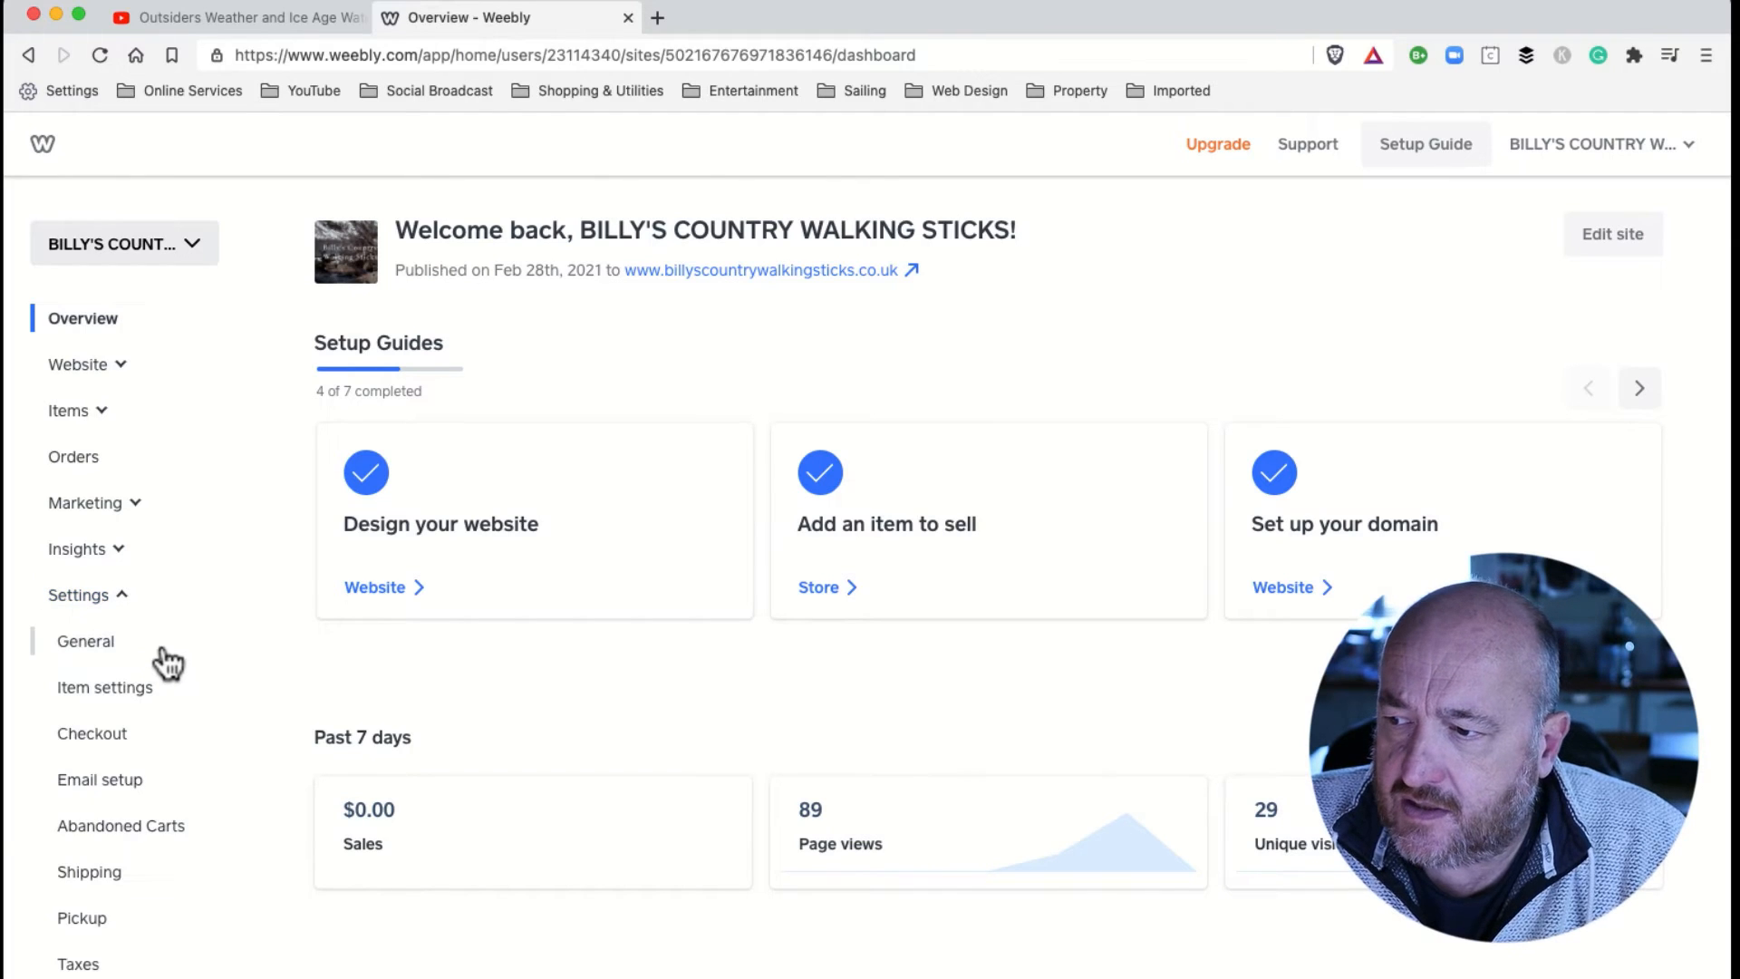
pyautogui.moveTo(90, 761)
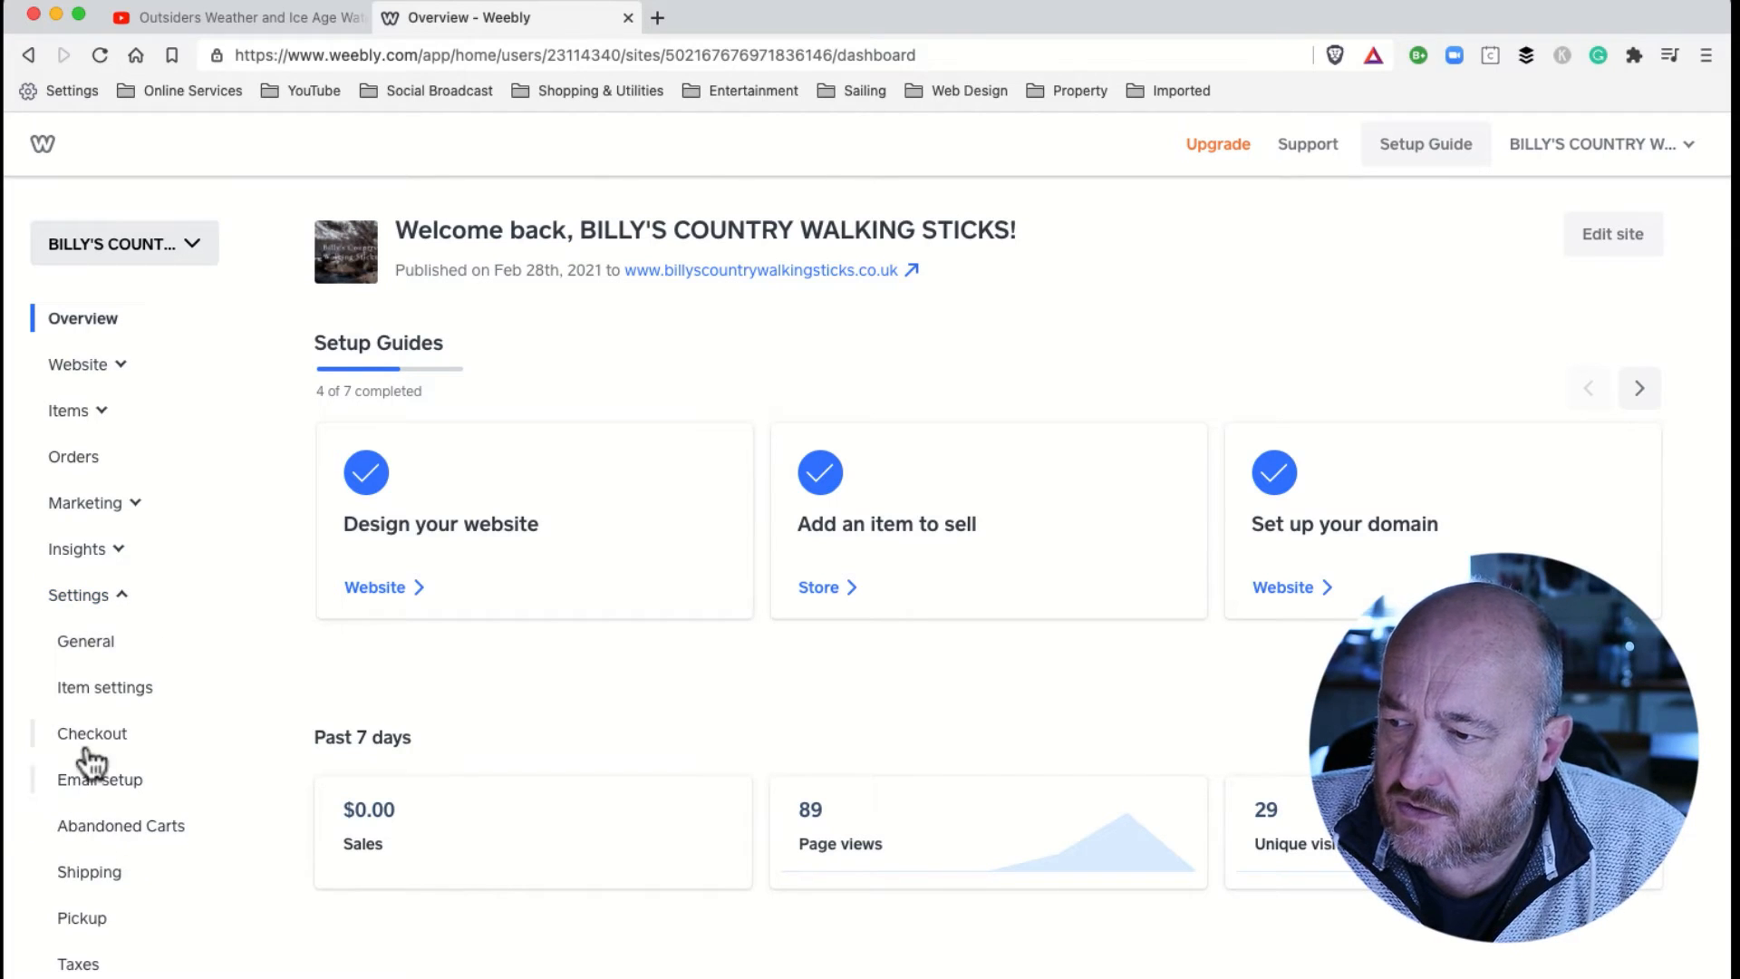
pyautogui.click(92, 733)
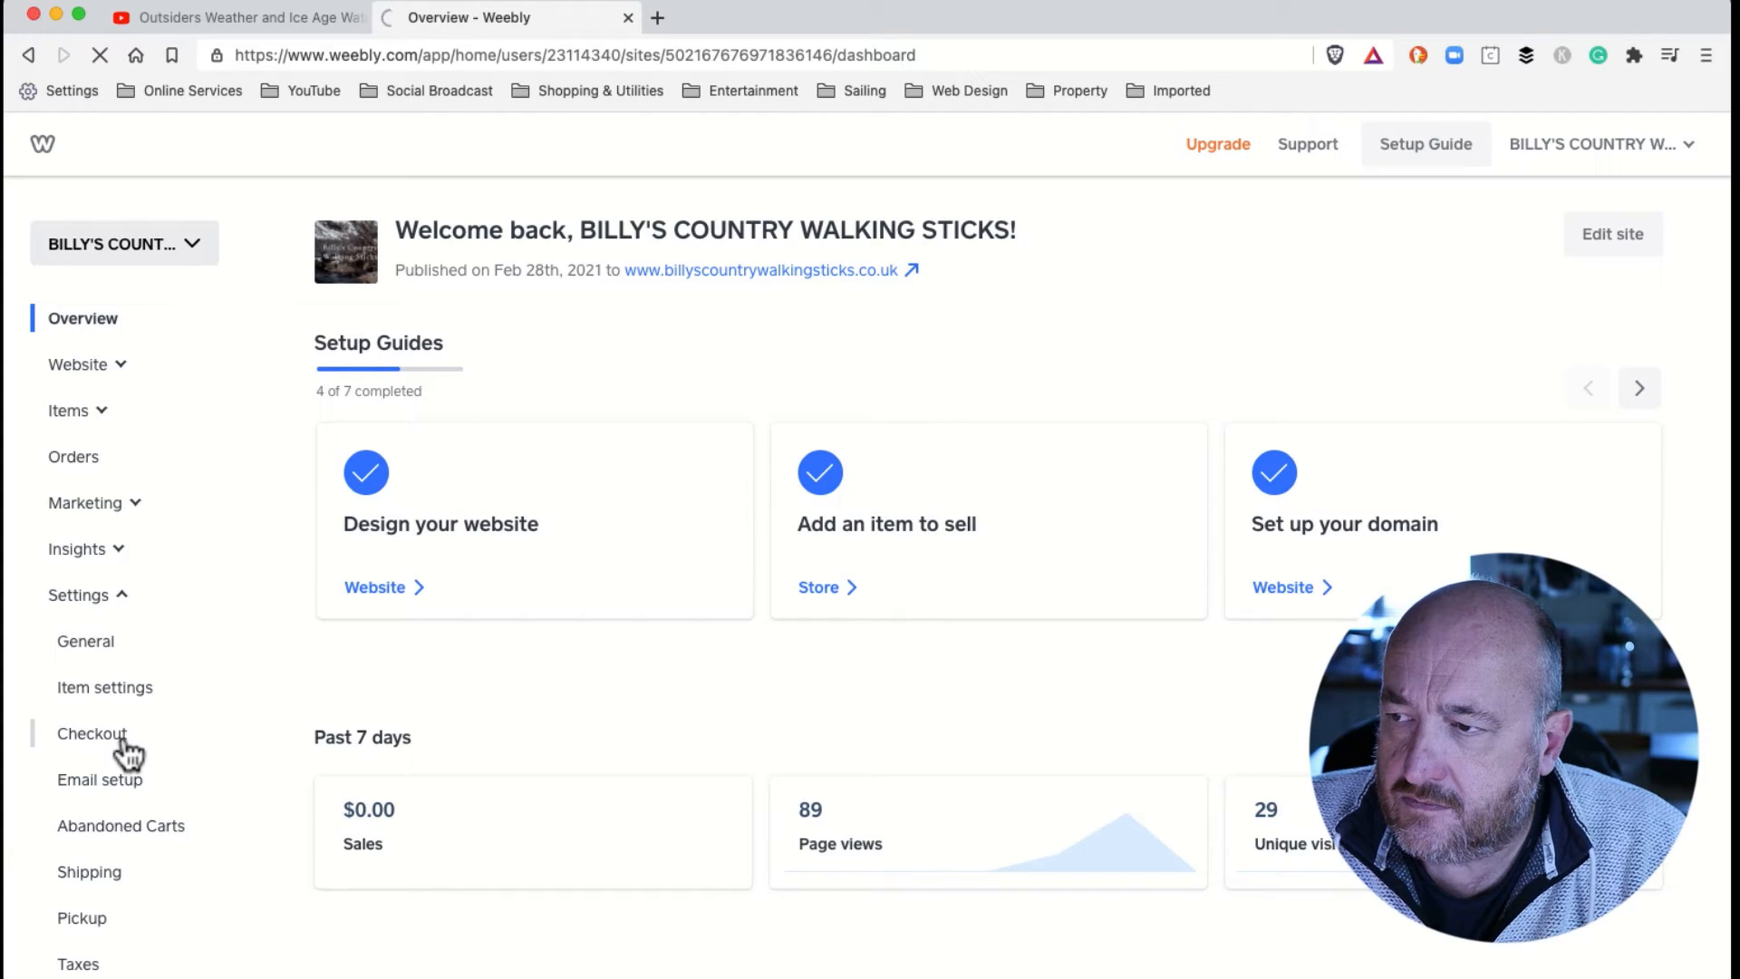
# - Browse the Checkout settings page to the currency section showing $ USD
pyautogui.click(91, 733)
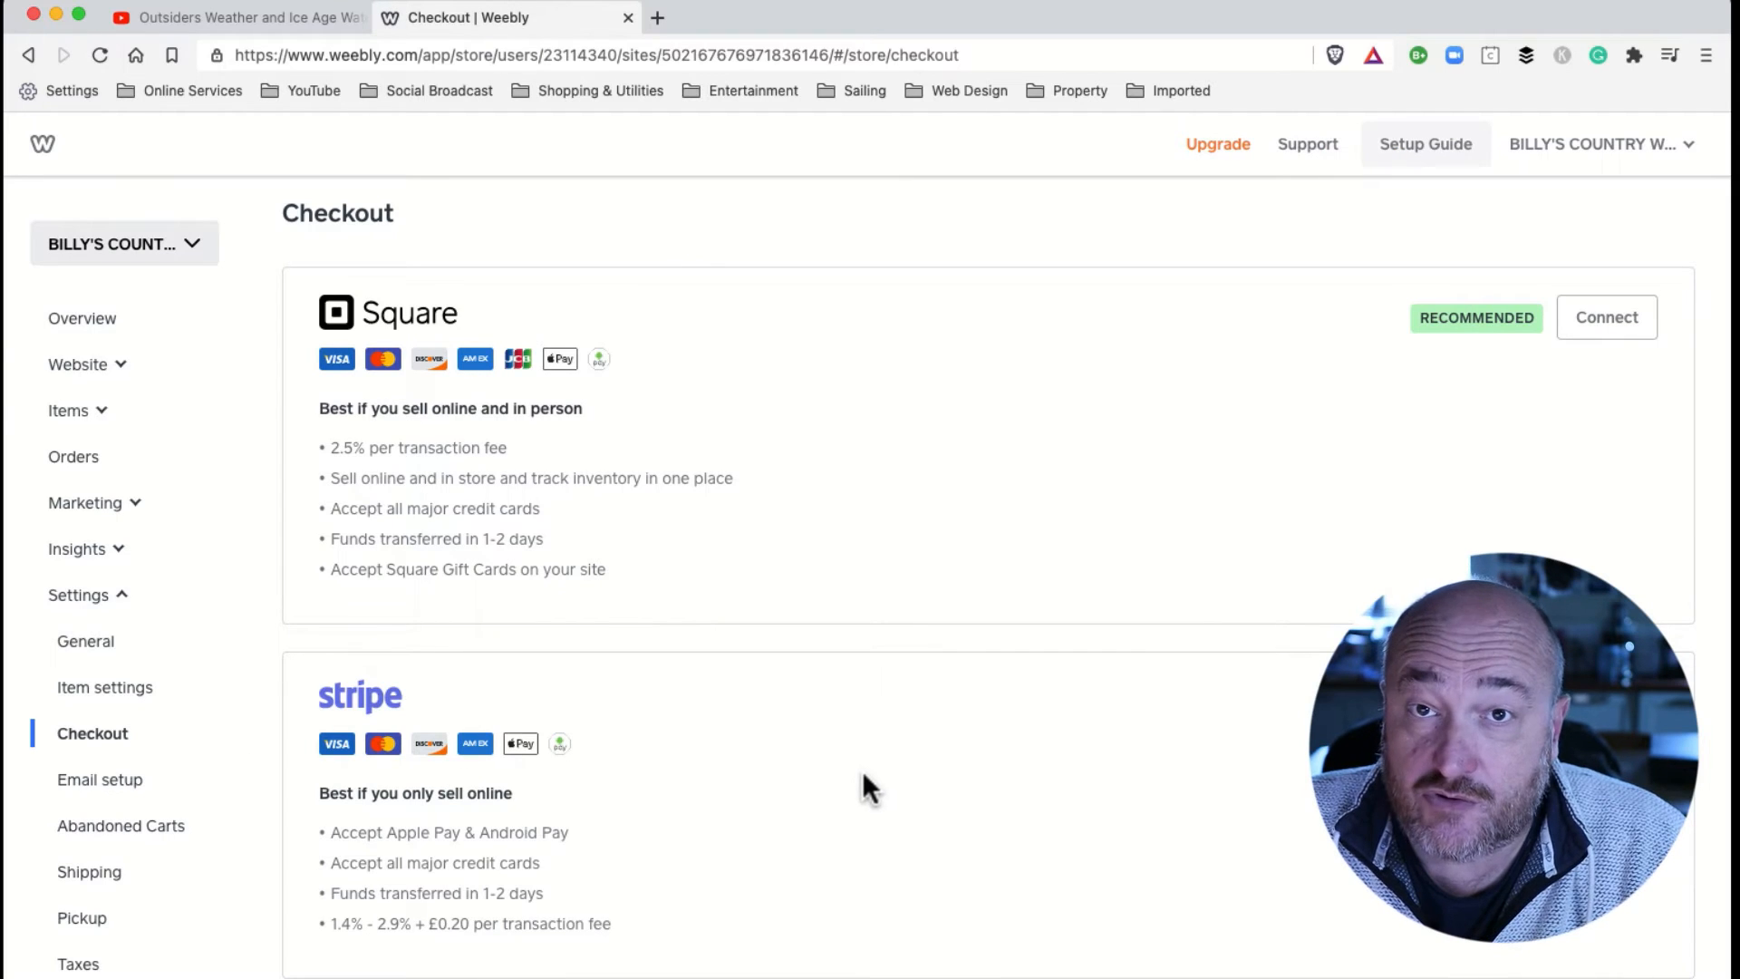
pyautogui.scroll(-3)
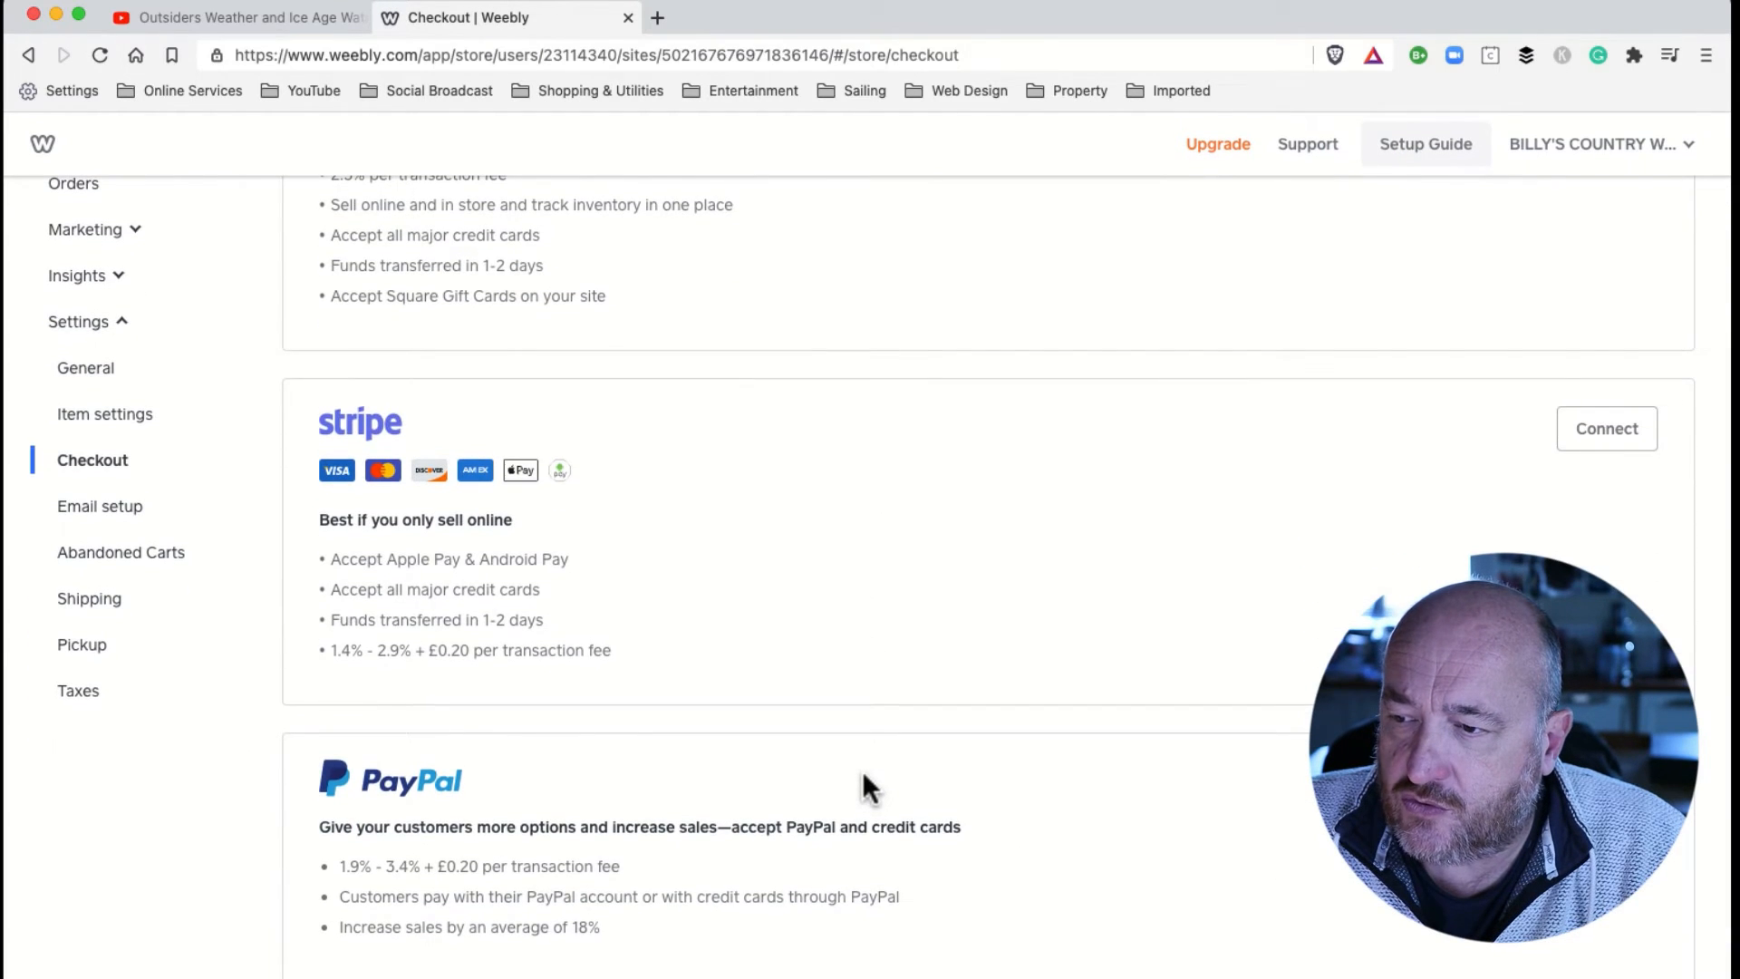
pyautogui.scroll(3)
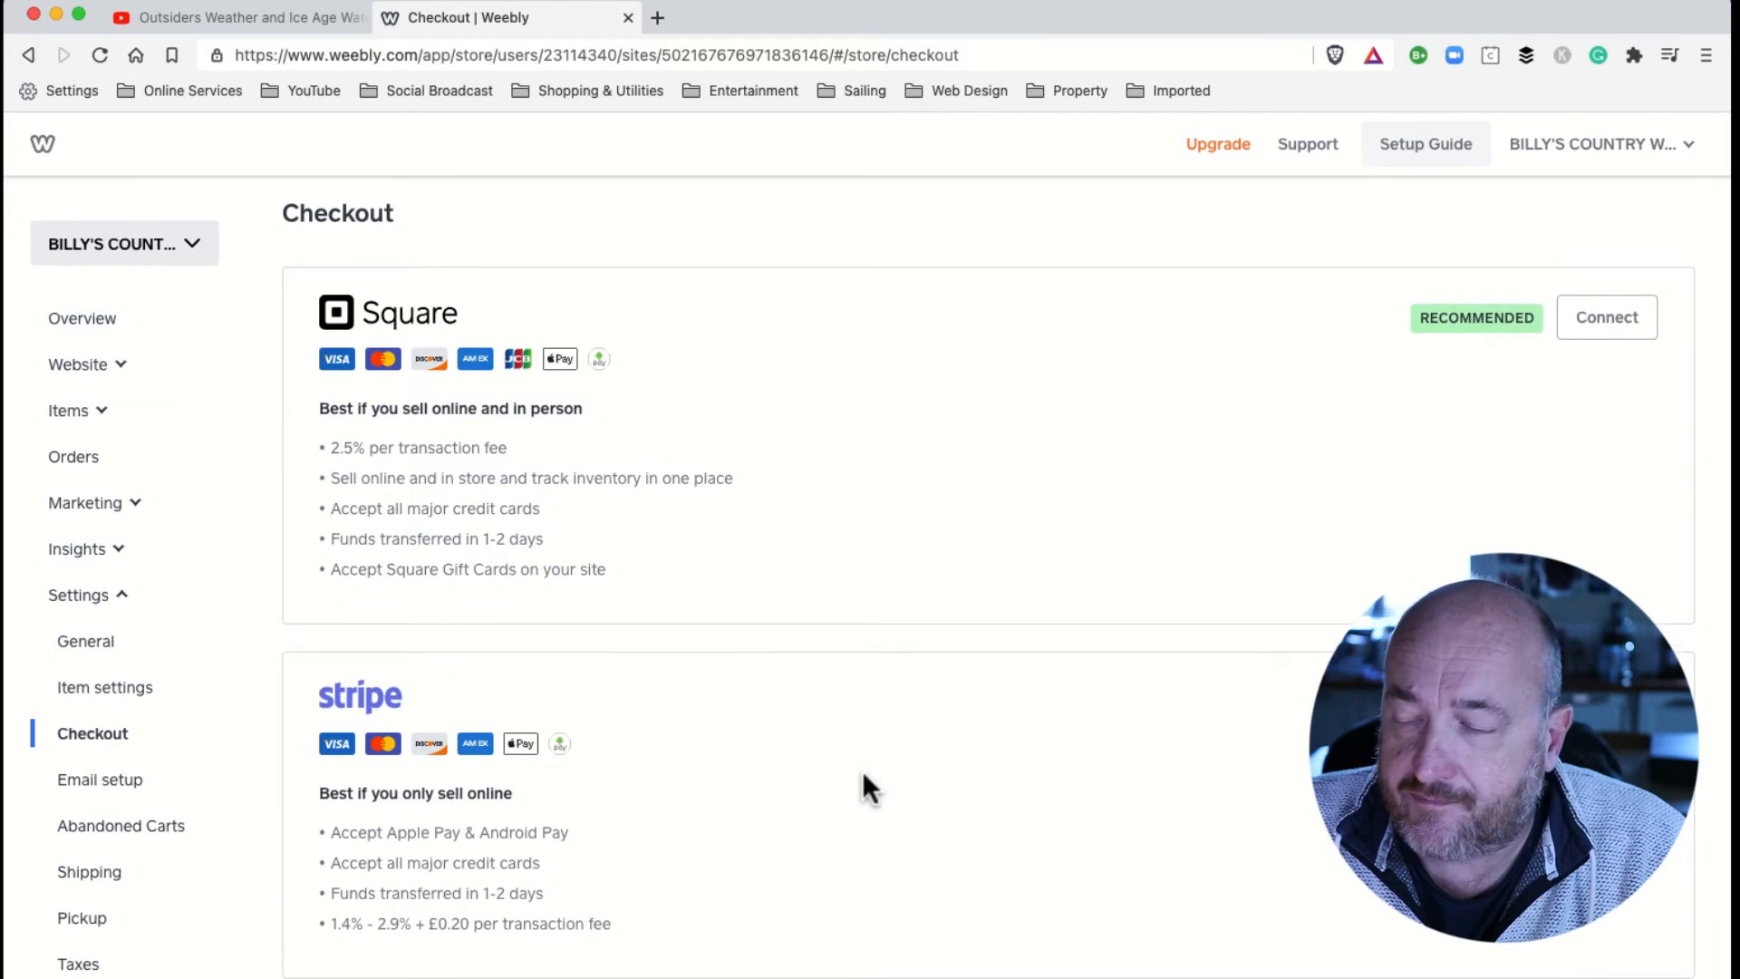
pyautogui.scroll(-3)
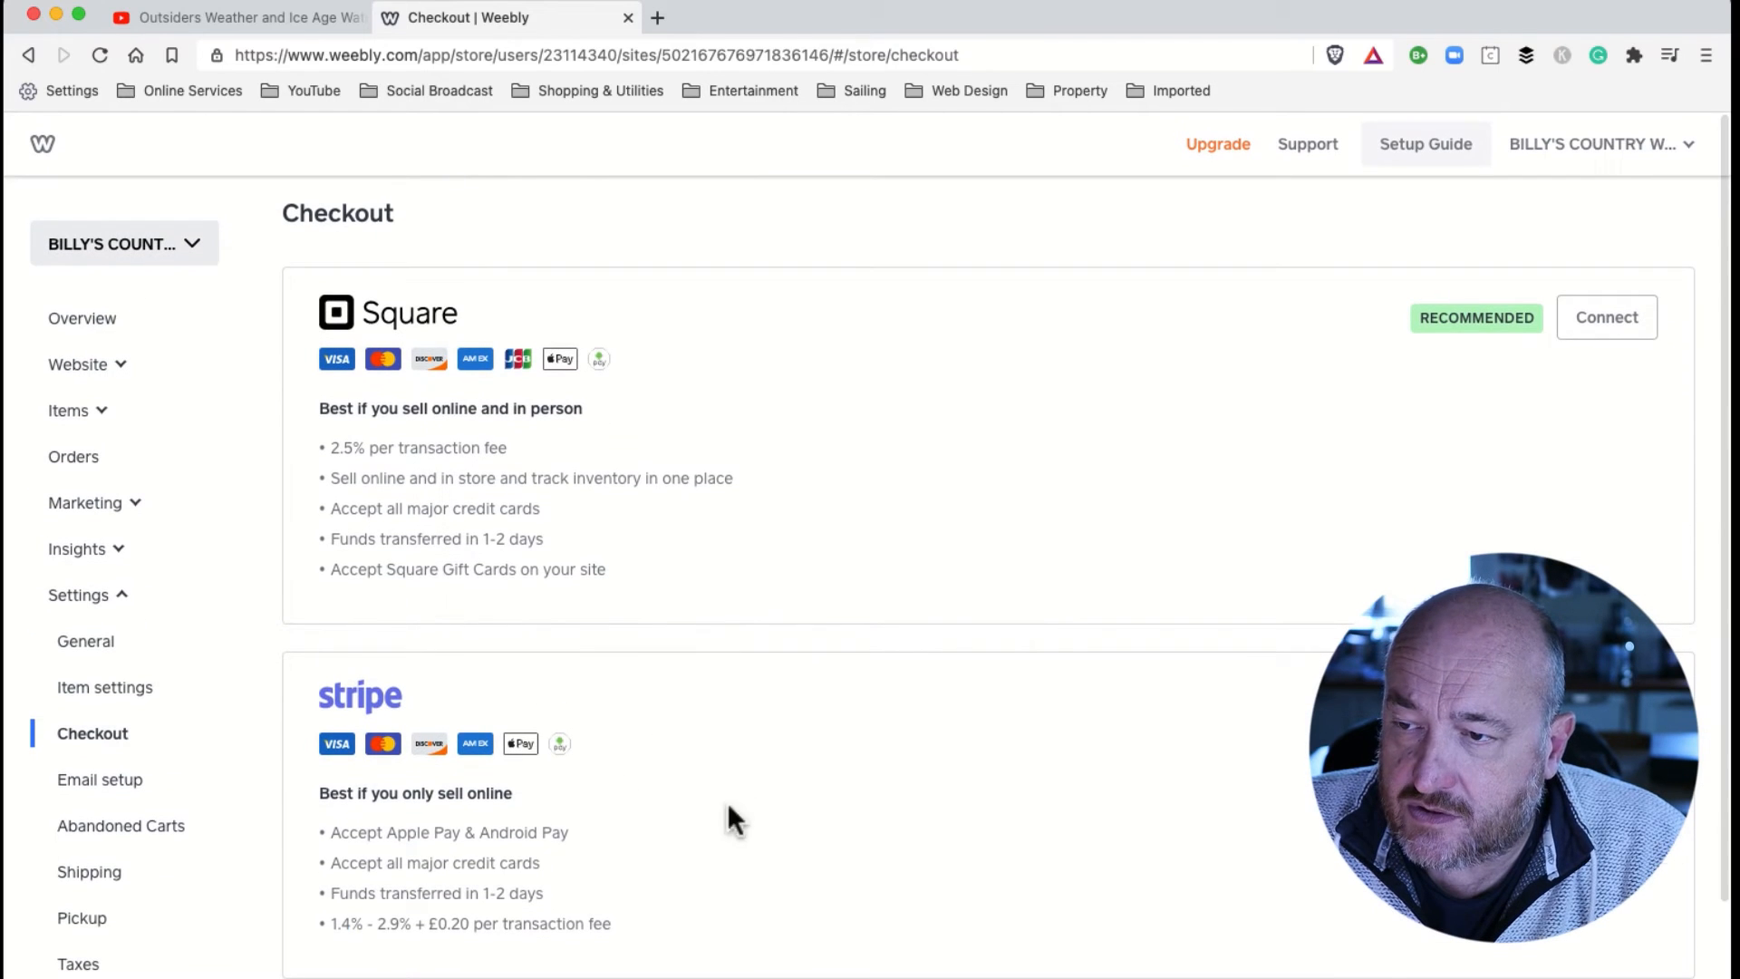
pyautogui.scroll(-3)
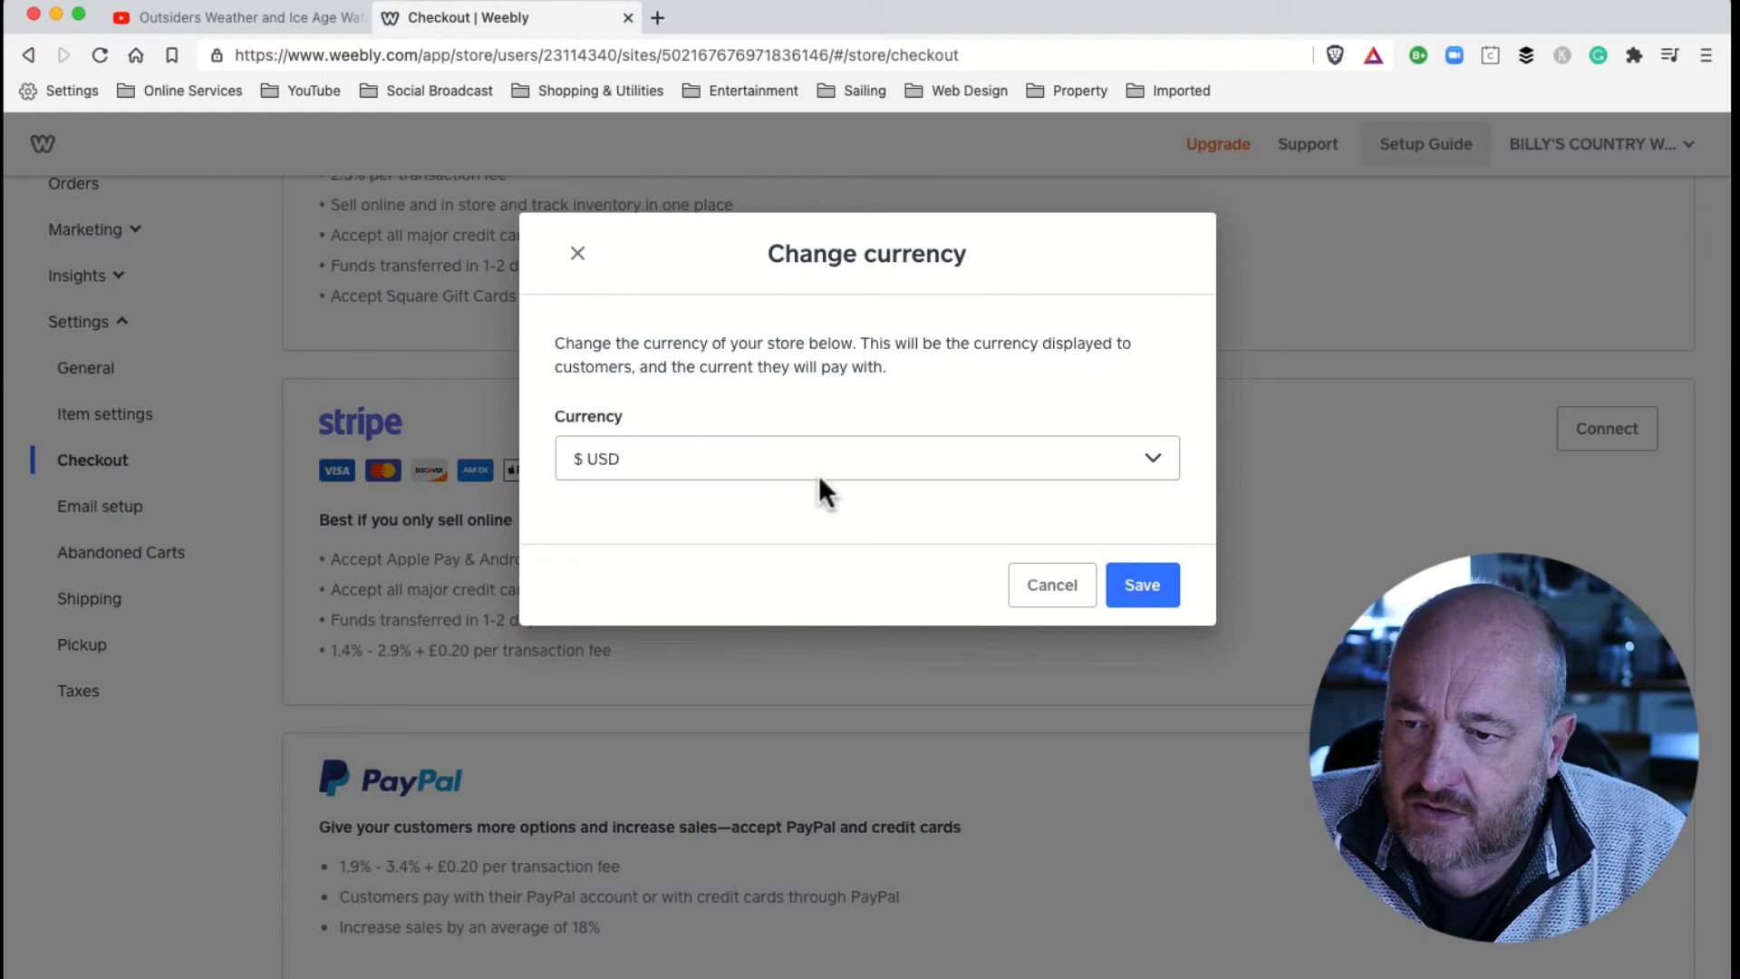
# - Change the store currency from USD to £ GBP and save
pyautogui.click(865, 459)
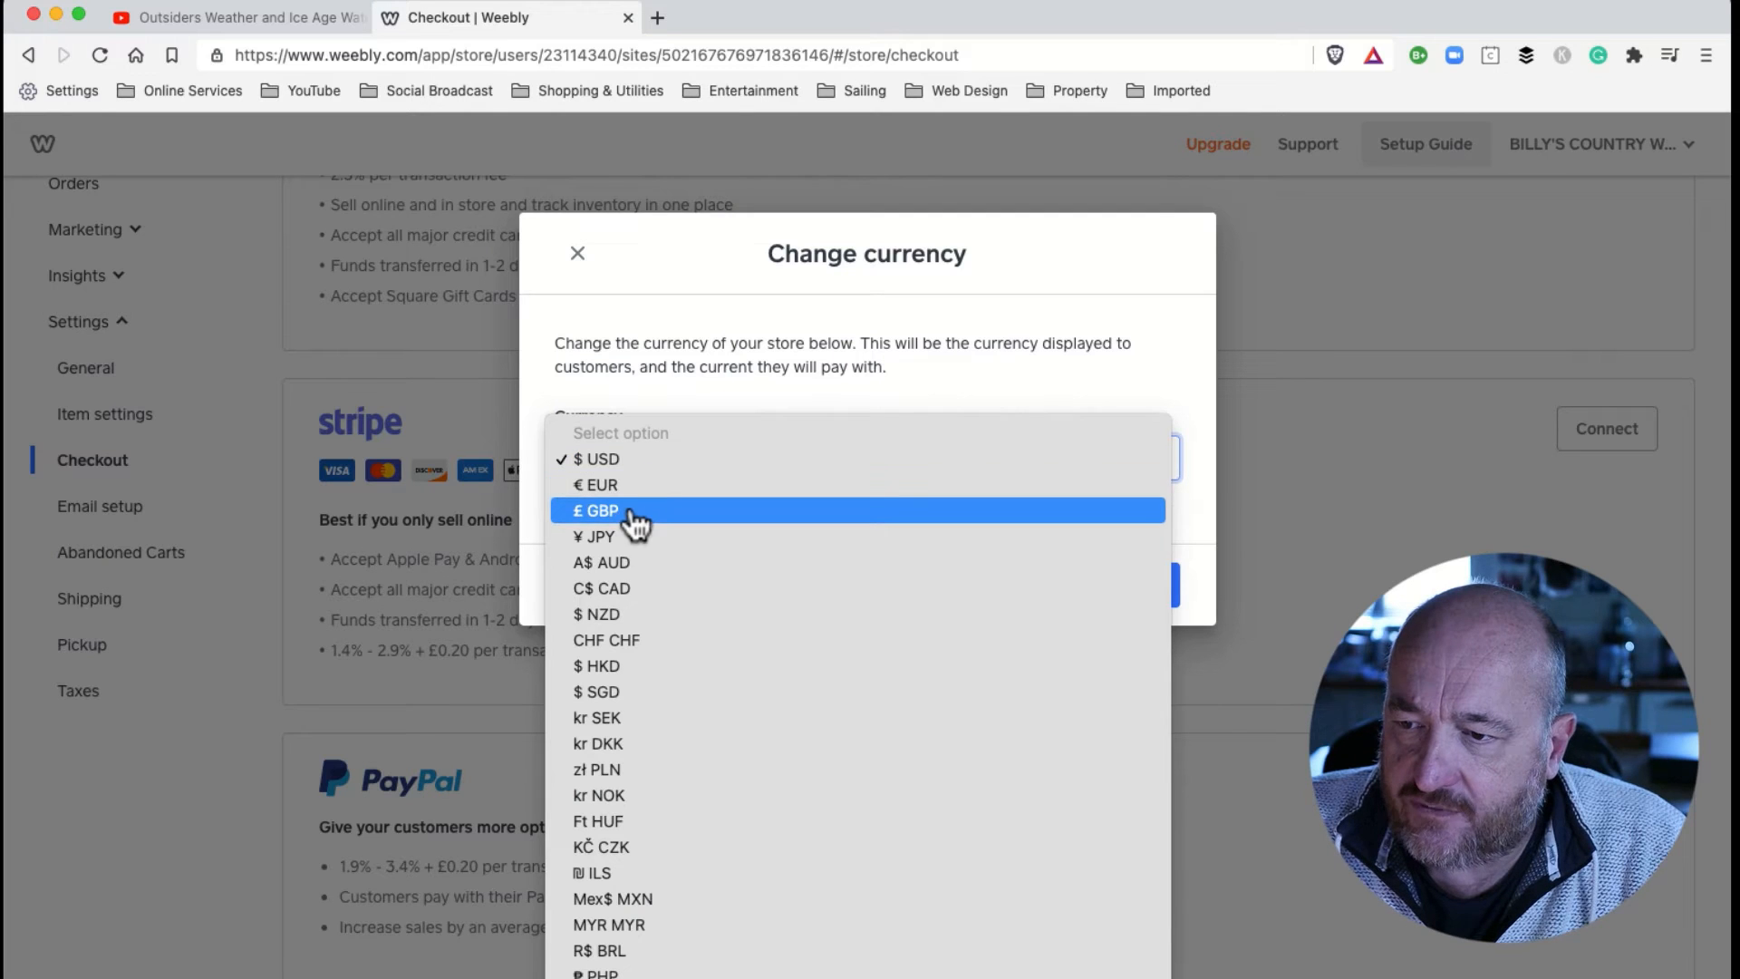
pyautogui.click(599, 510)
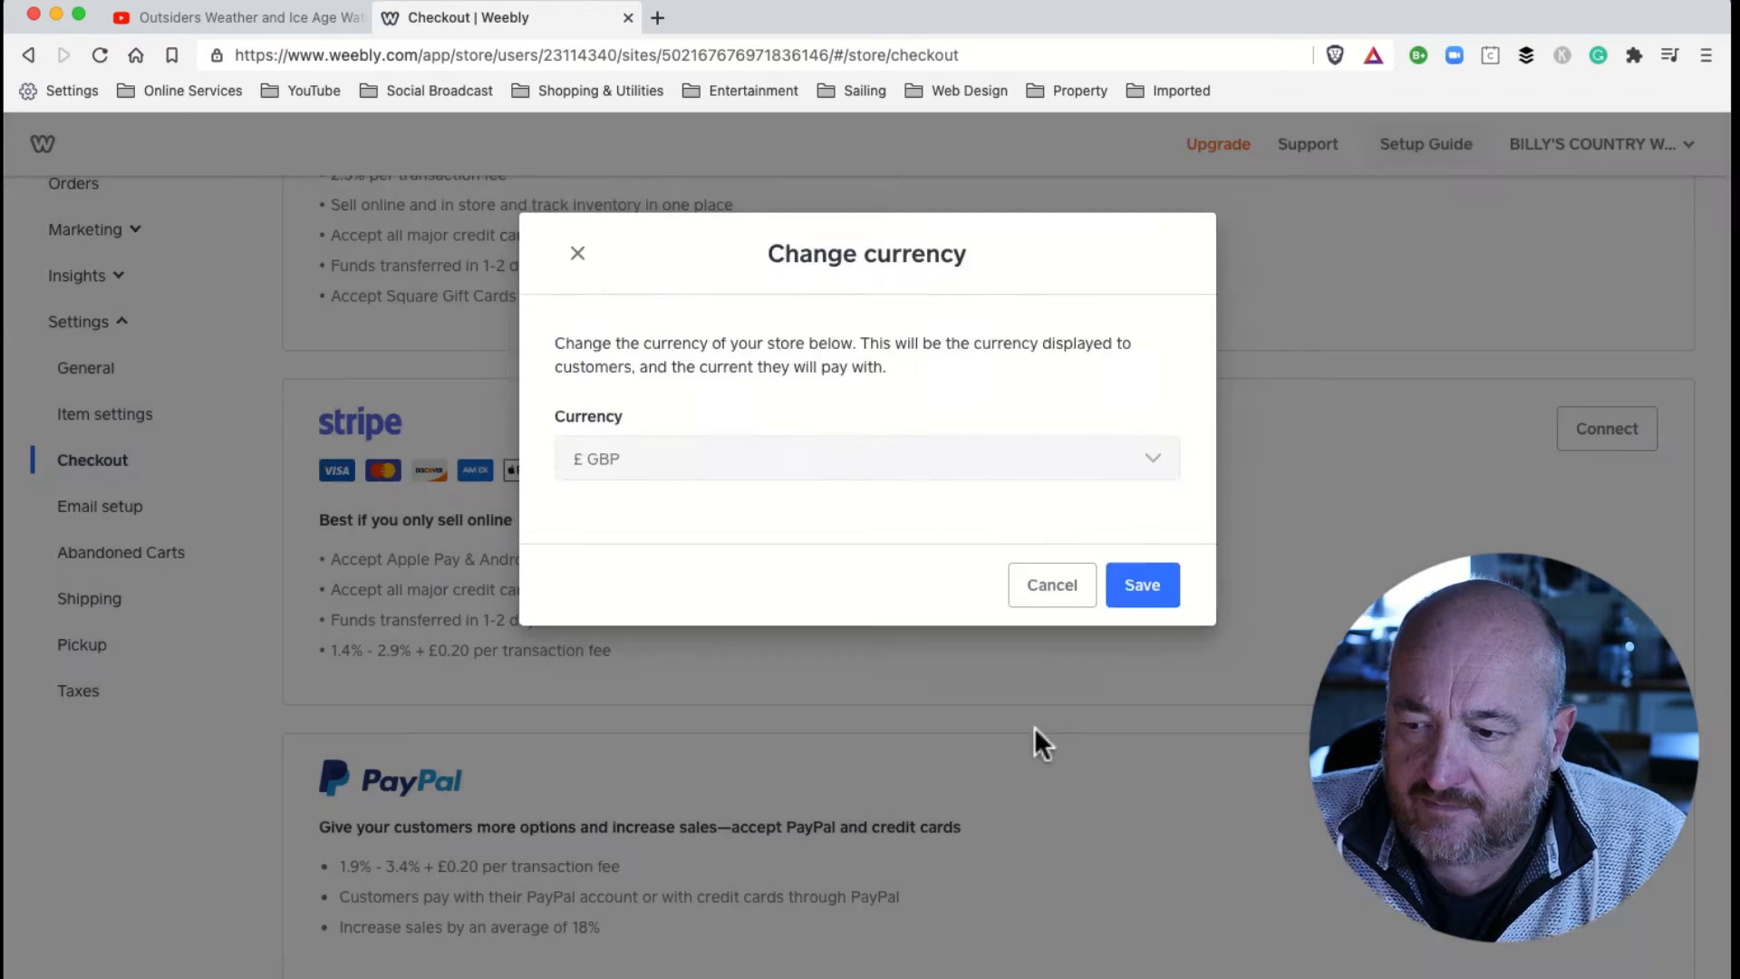
pyautogui.click(1051, 584)
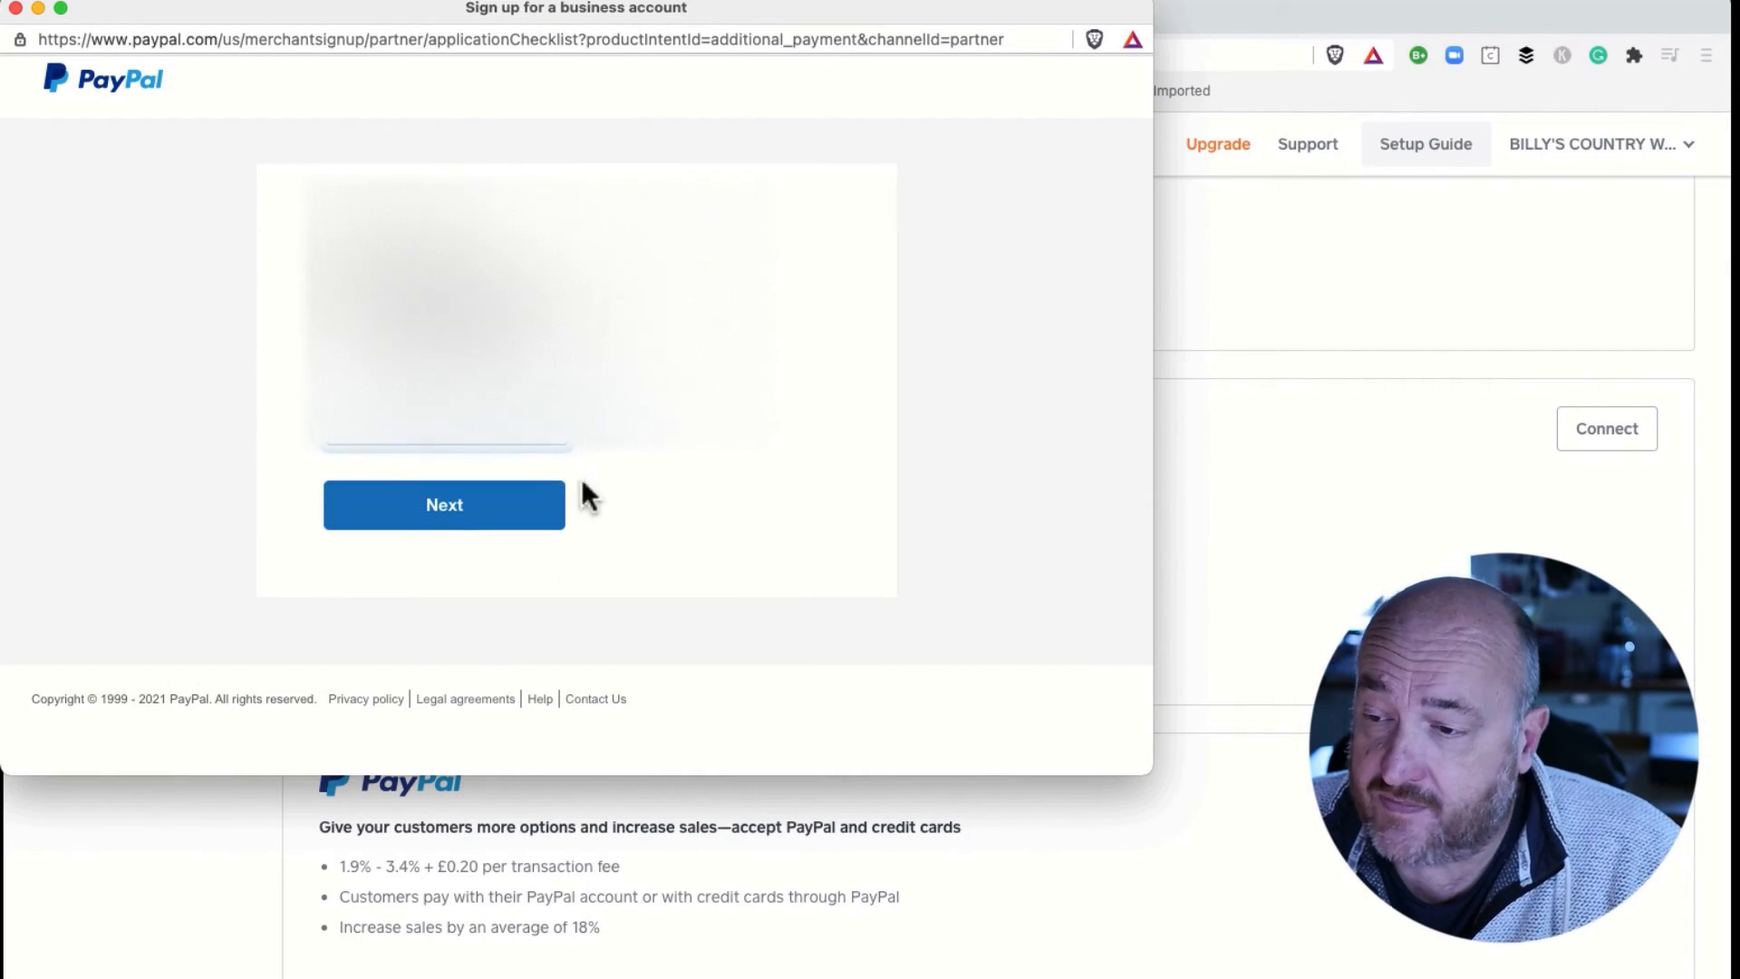
# - Log in to PayPal with the saved business account to authorise Weebly, Inc
pyautogui.click(443, 504)
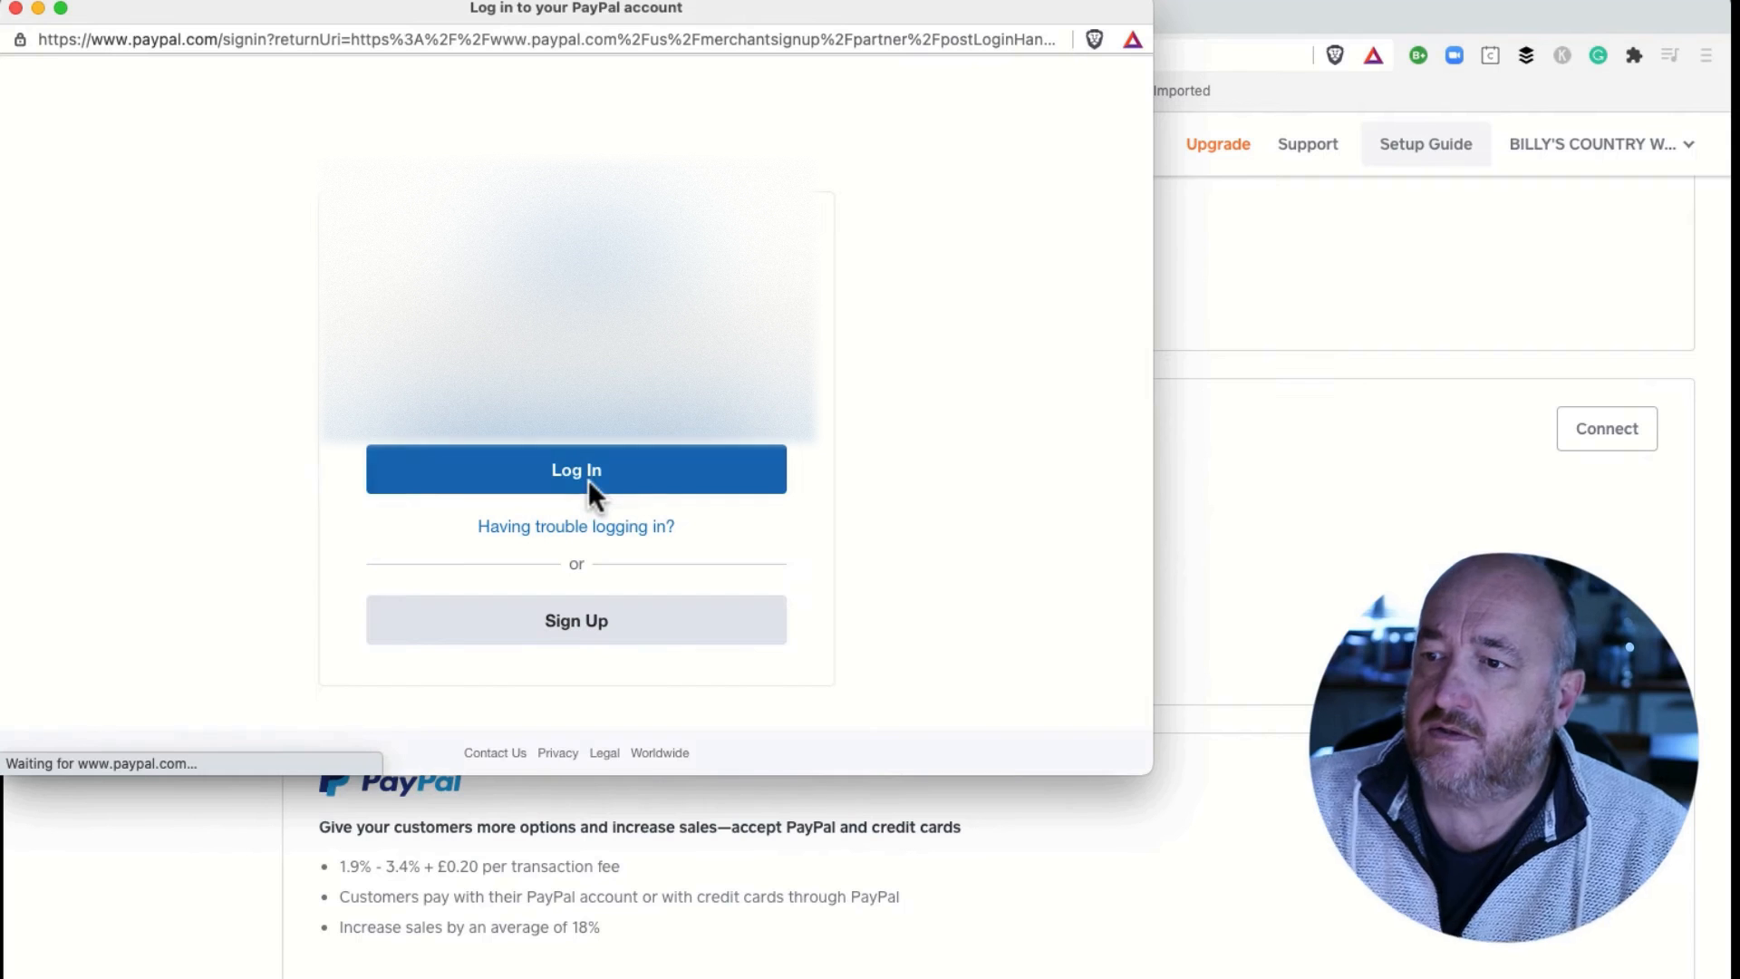
pyautogui.click(577, 470)
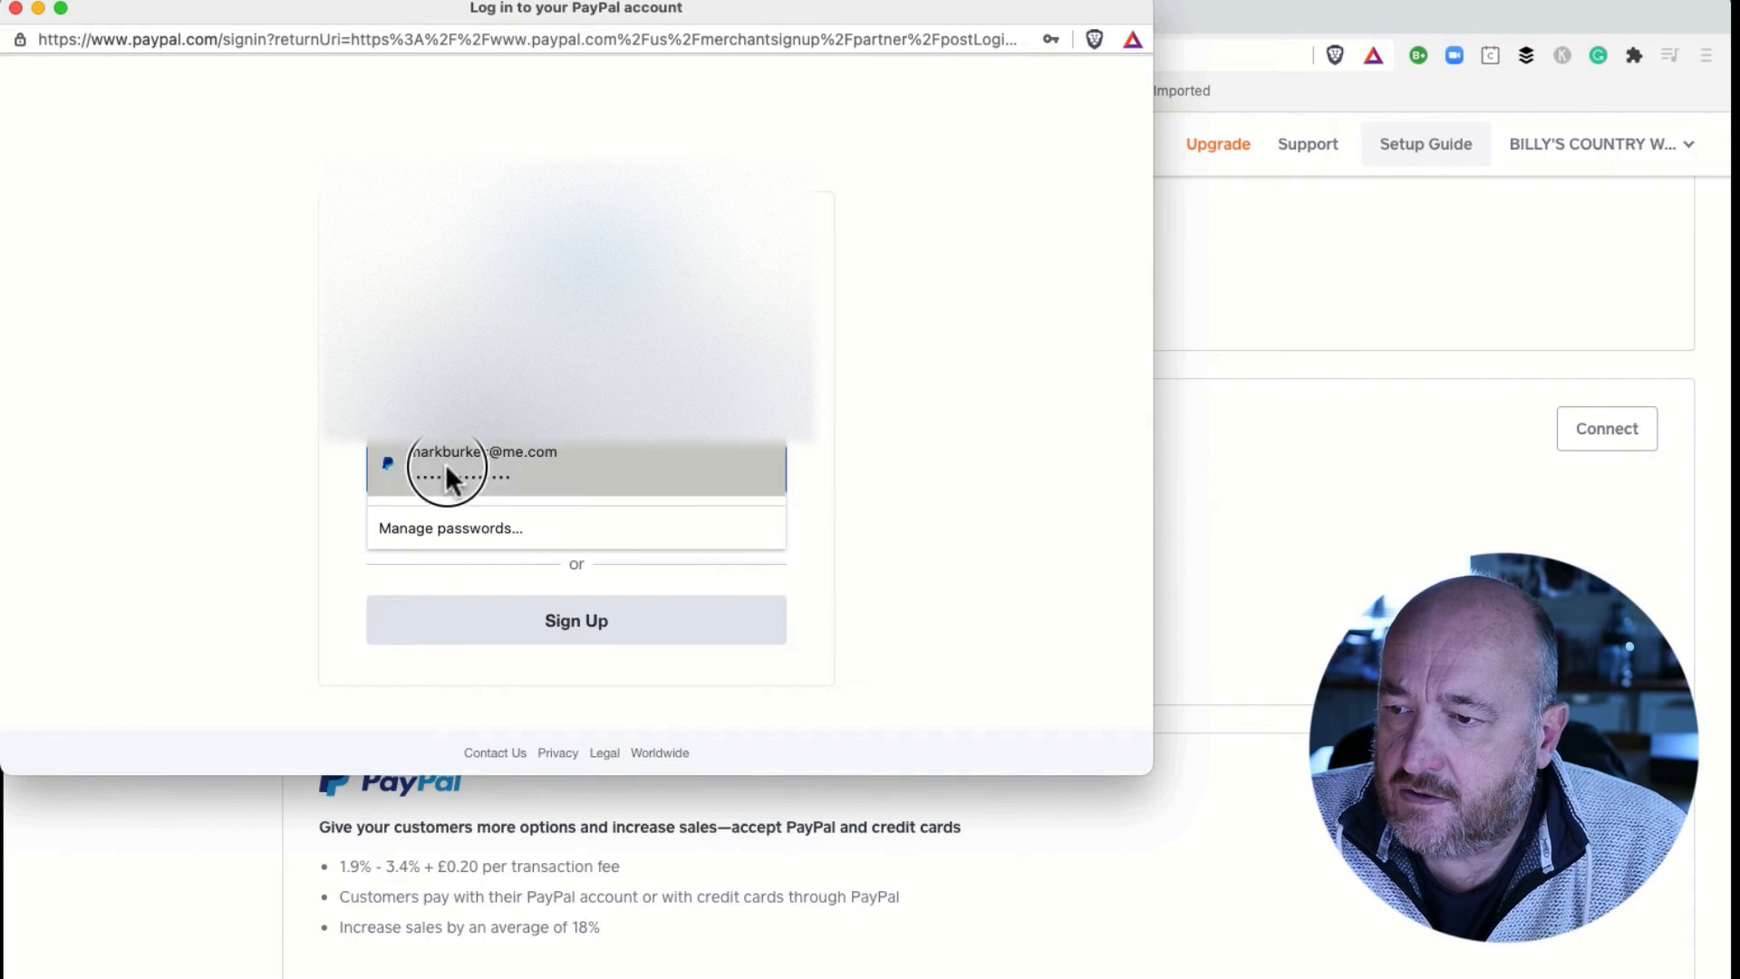
pyautogui.click(483, 464)
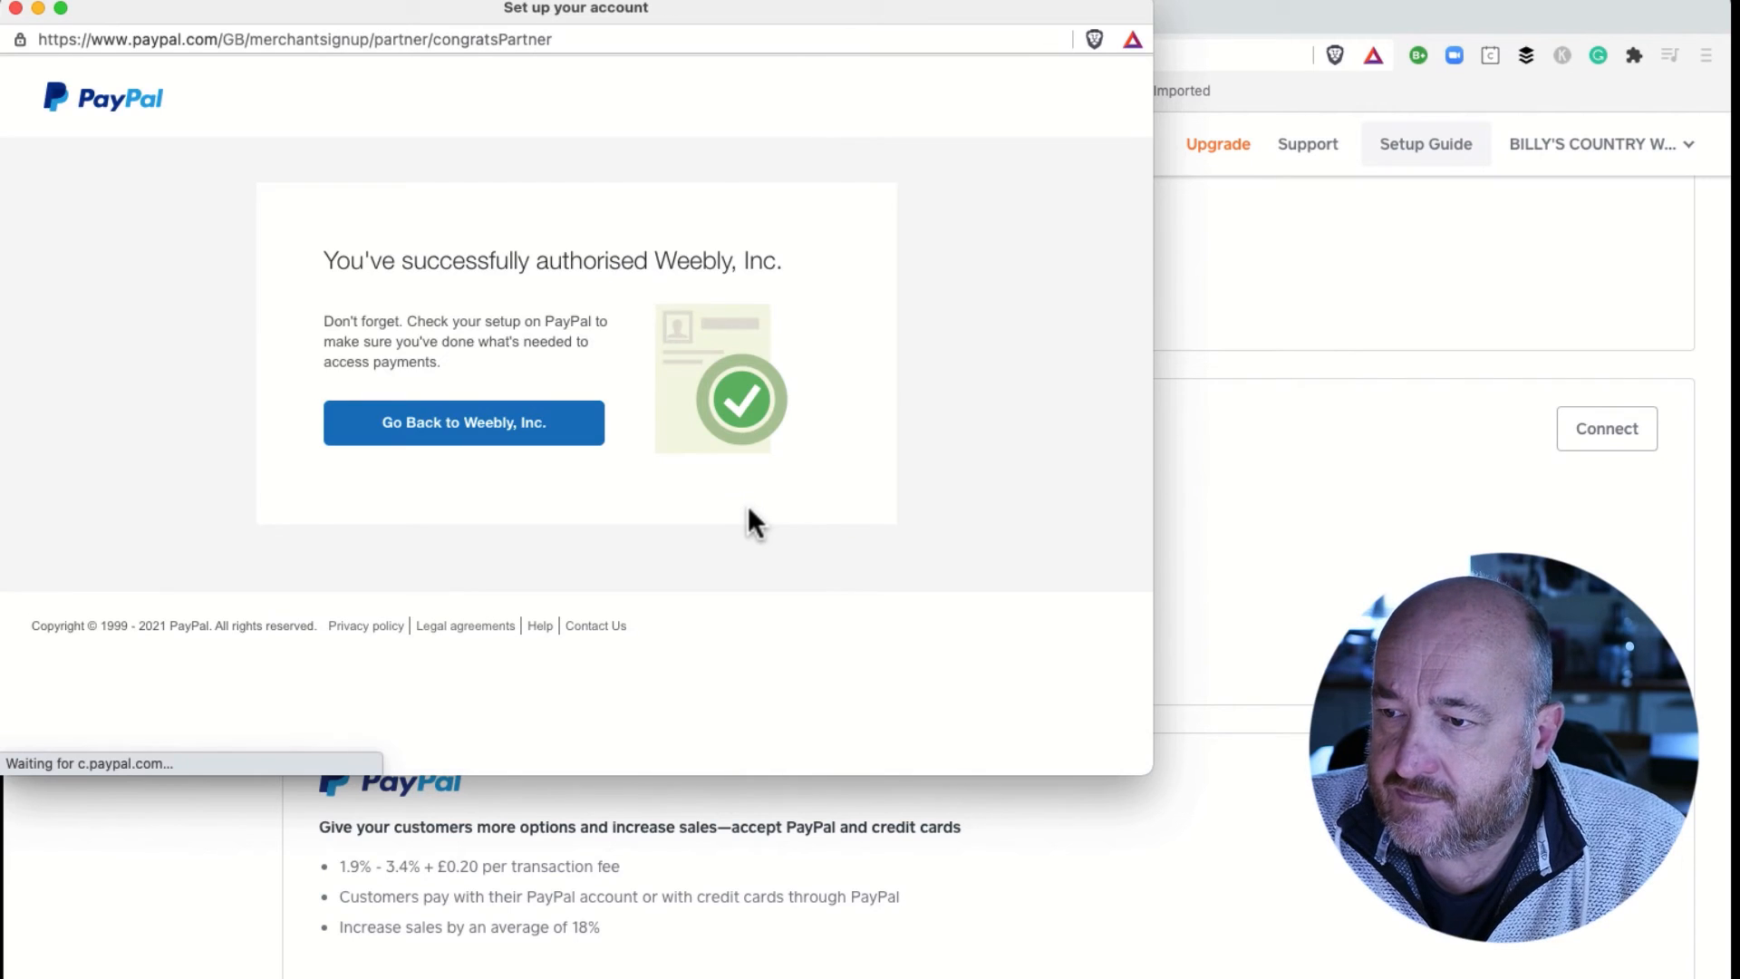
pyautogui.moveTo(661, 391)
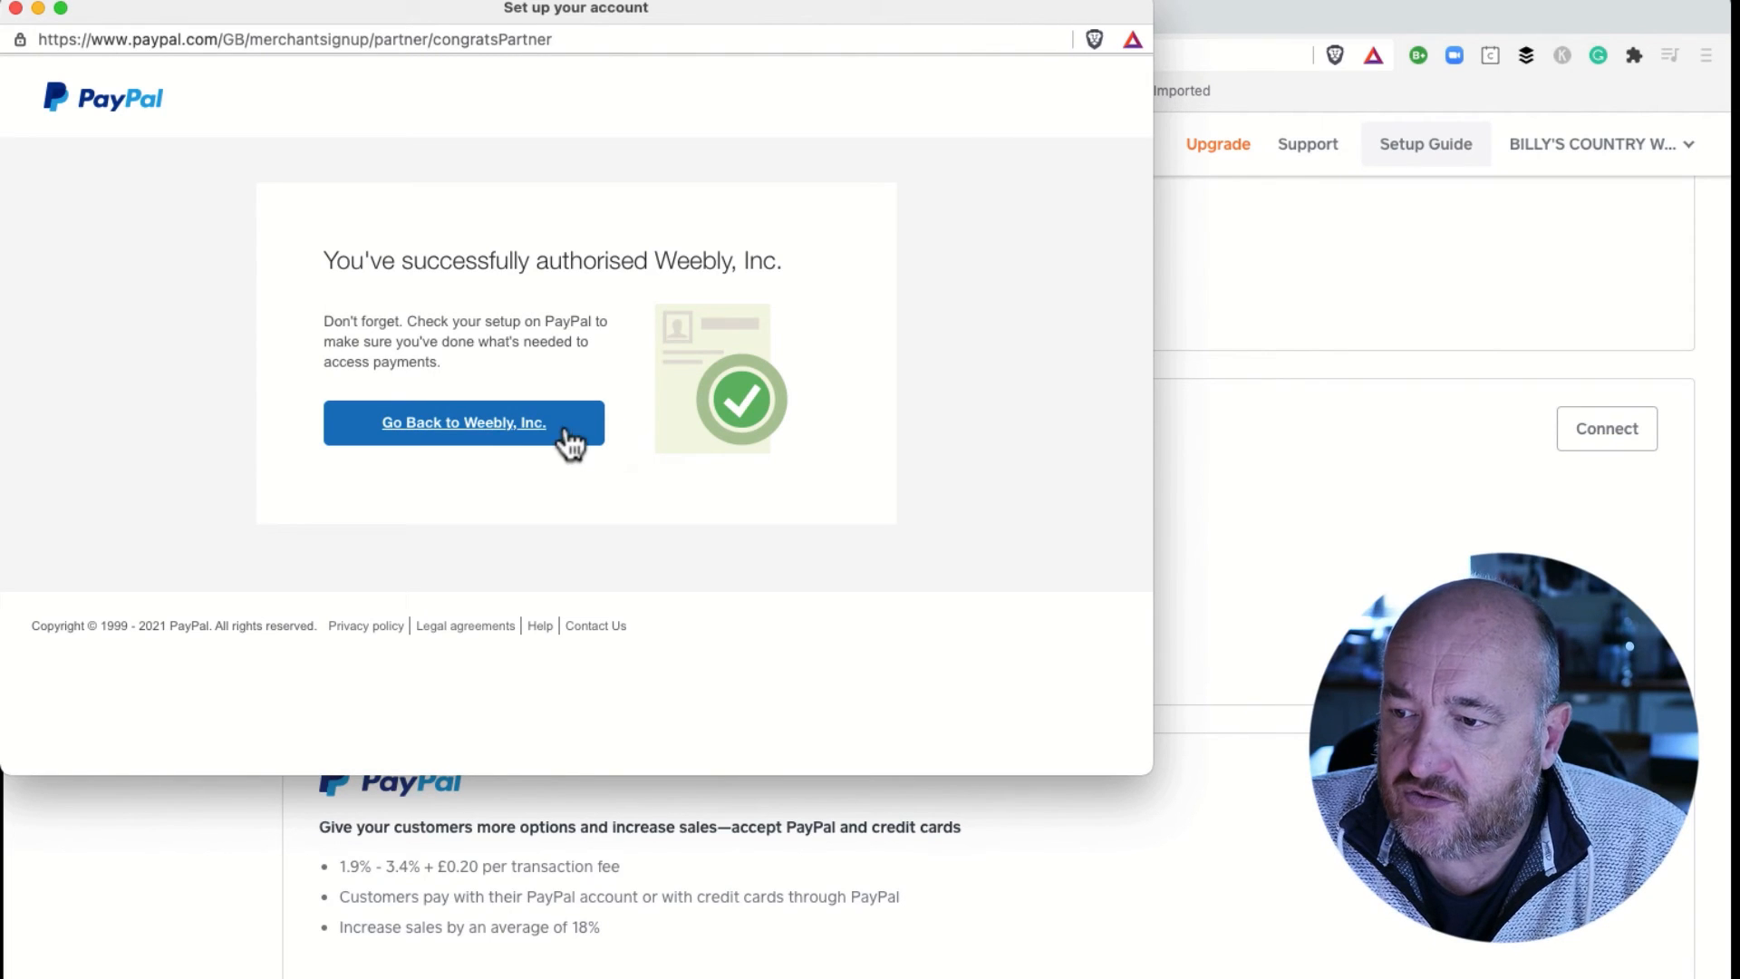
pyautogui.moveTo(464, 422)
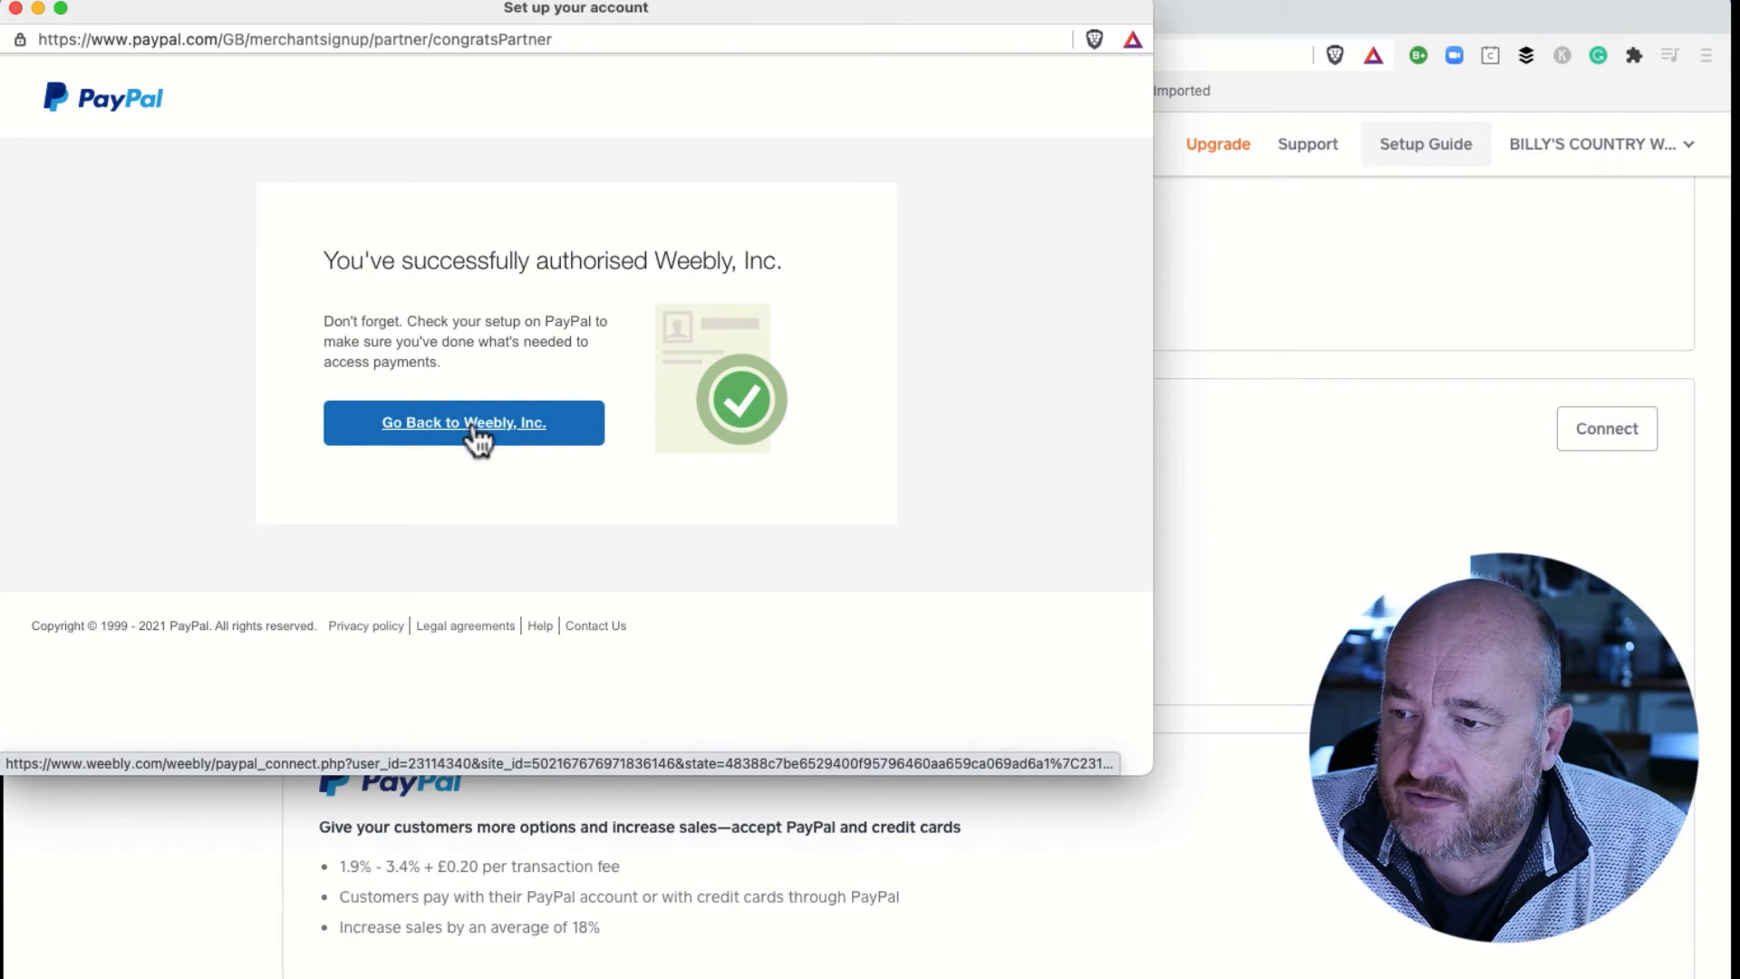
# - Return to Weebly and confirm PayPal shows as Connected in checkout settings
pyautogui.click(463, 422)
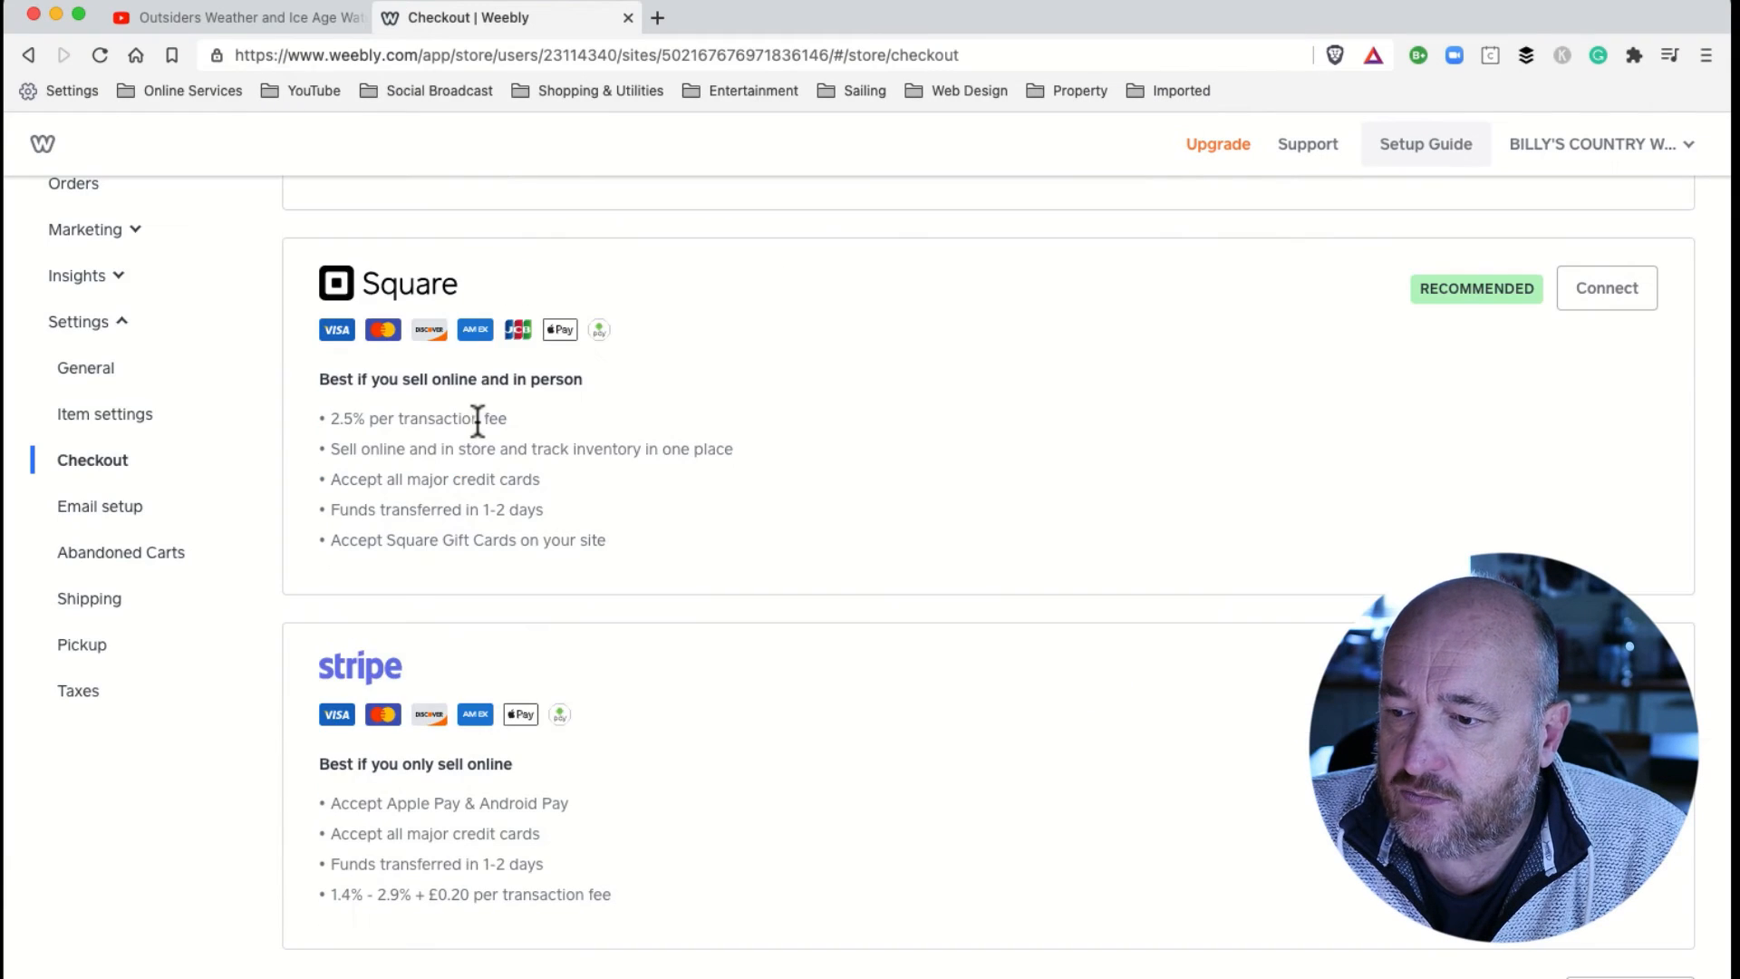
pyautogui.scroll(-3)
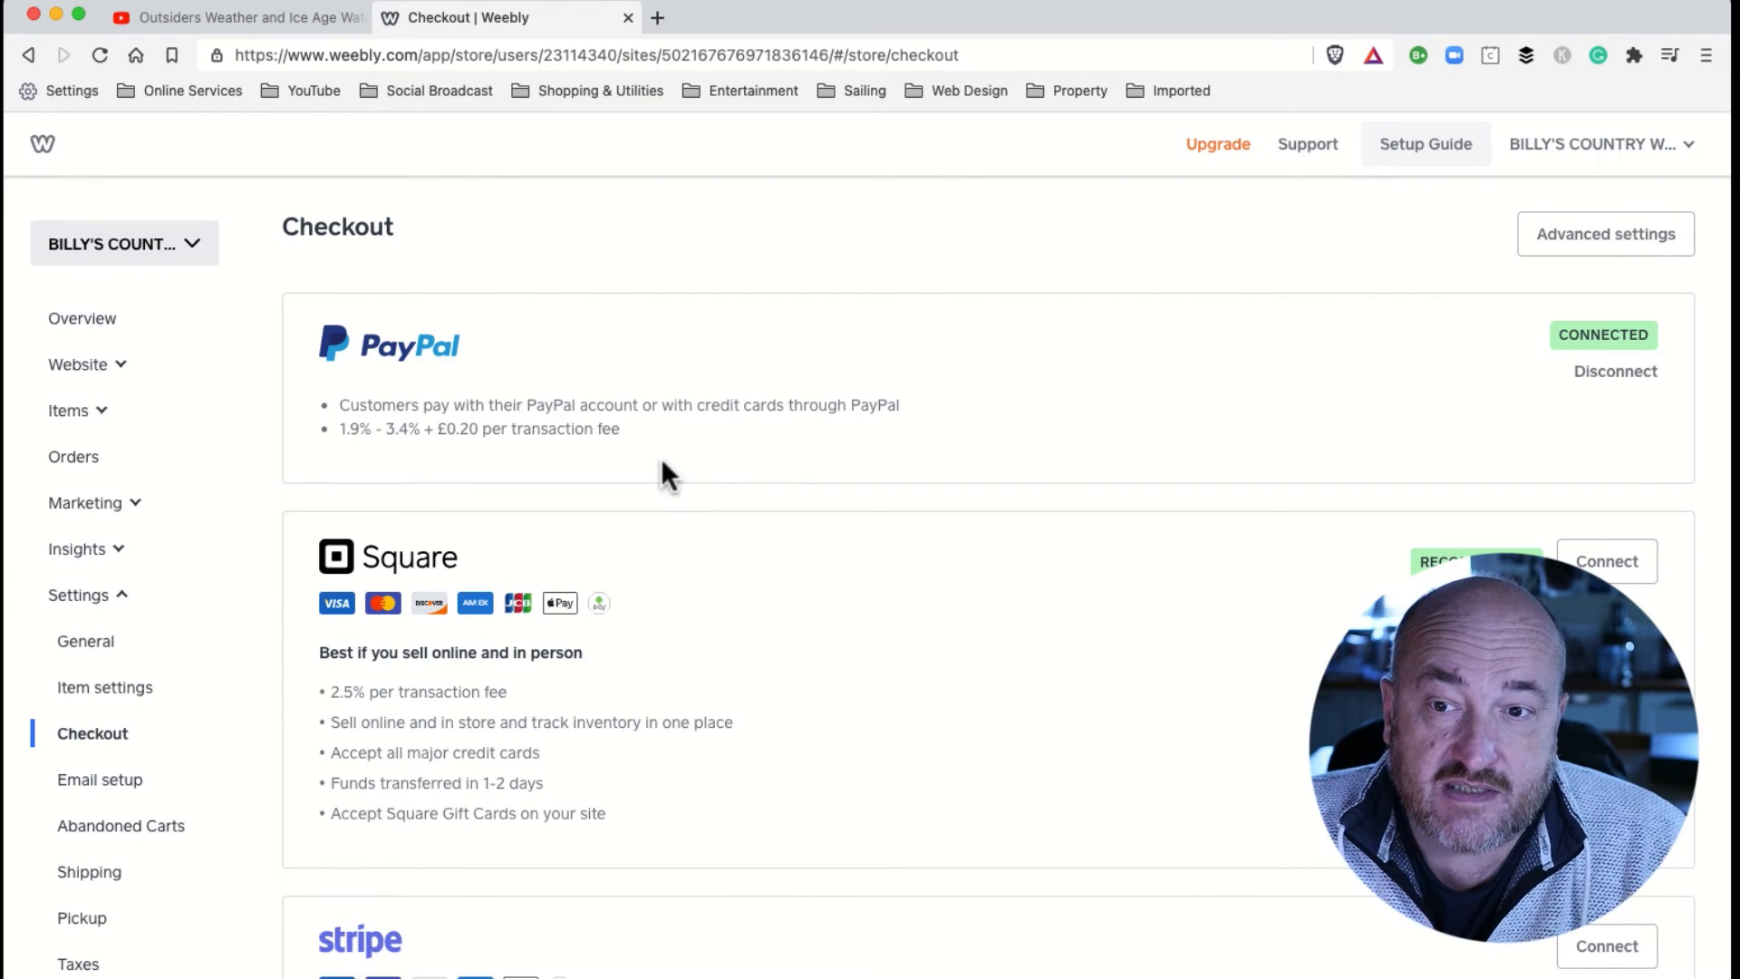
pyautogui.moveTo(1006, 181)
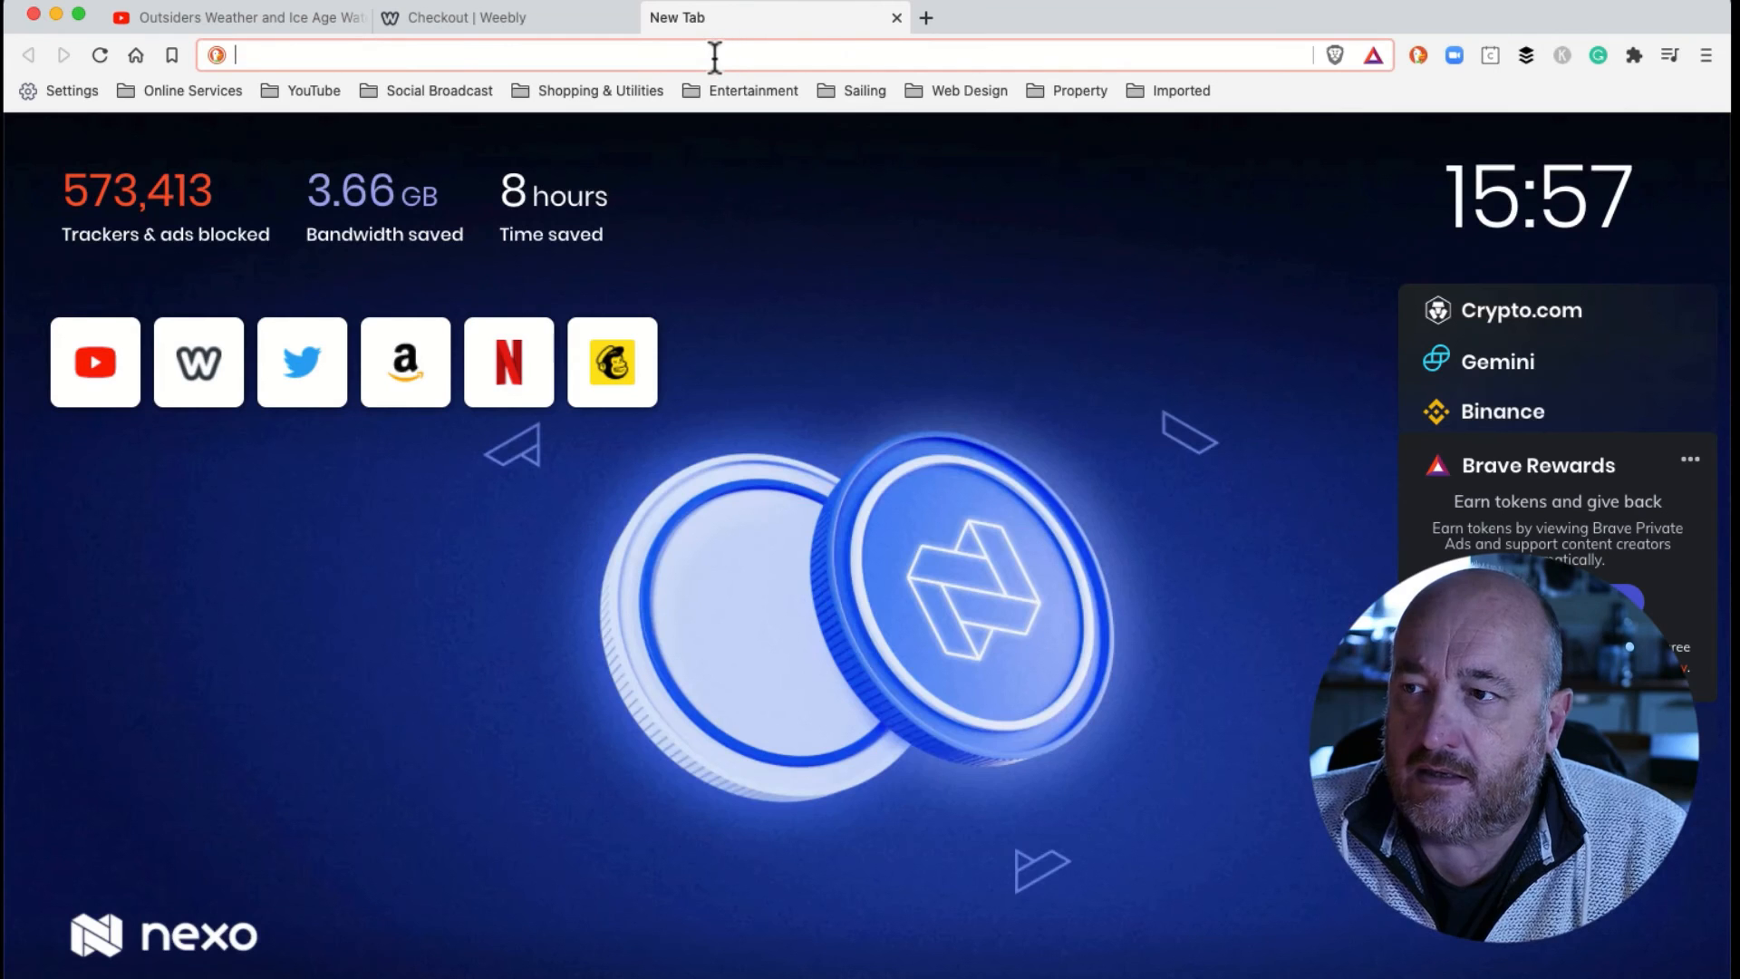
pyautogui.write('www.freesailingtutorials.com')
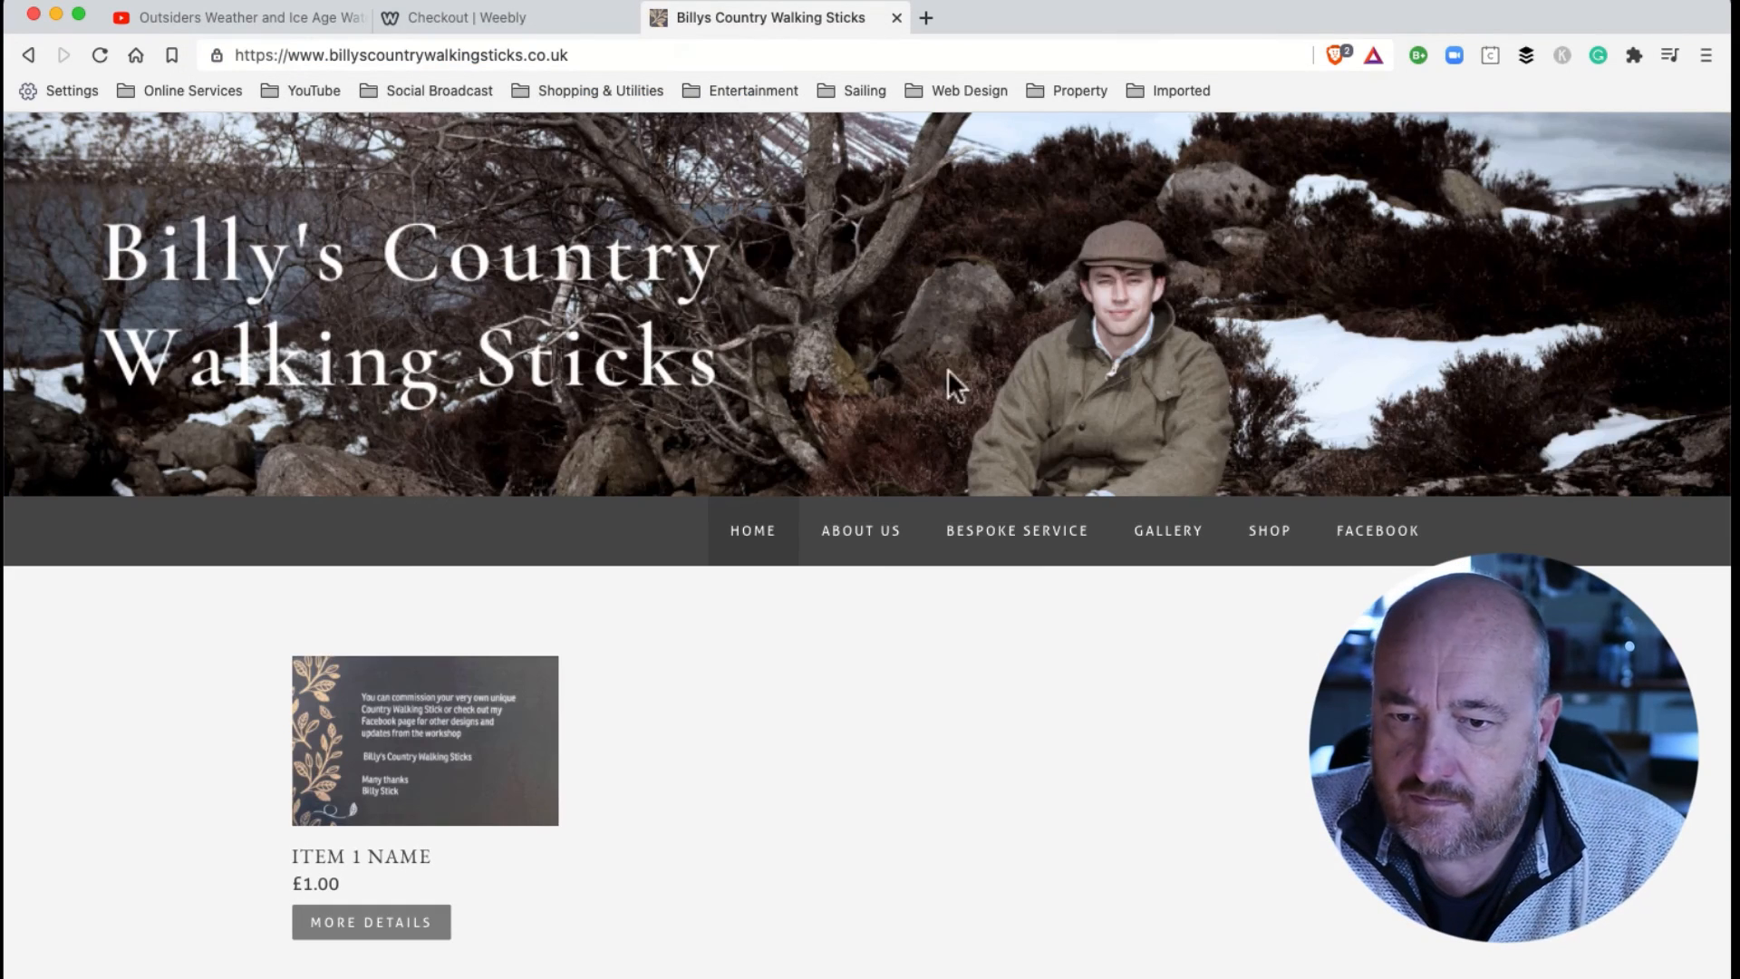
# - Add Item 1 Name to the cart and check out to the £1.00 PayPal cart
pyautogui.click(1270, 529)
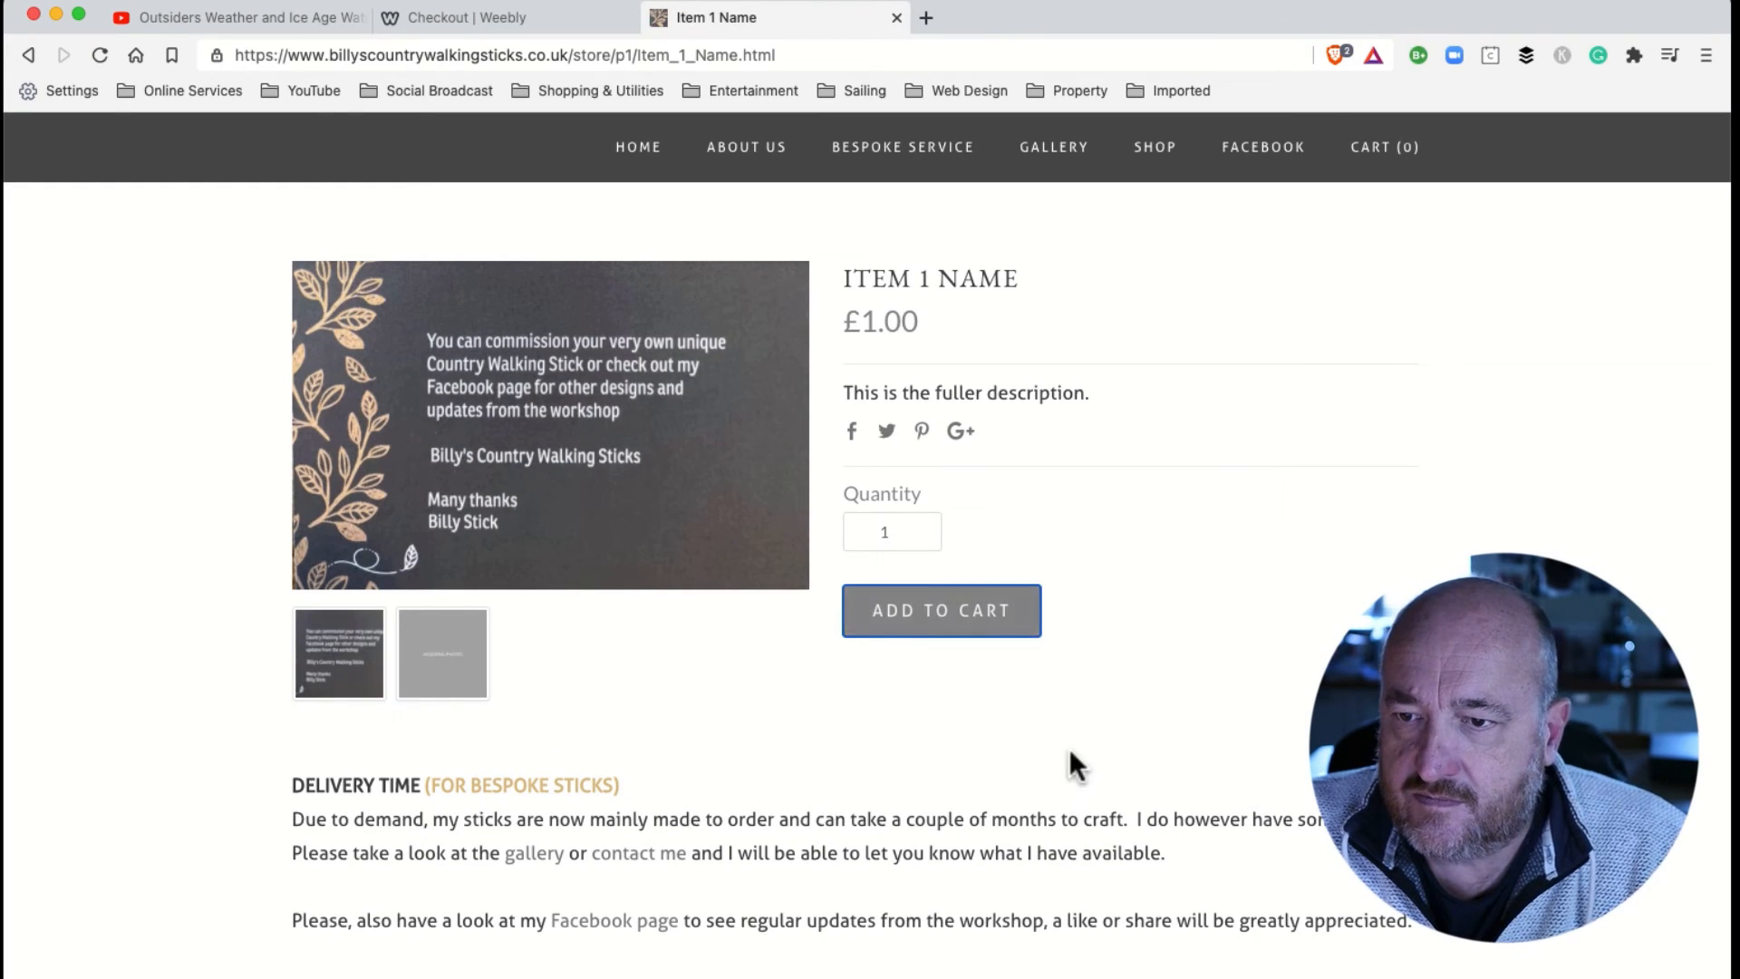
pyautogui.click(940, 609)
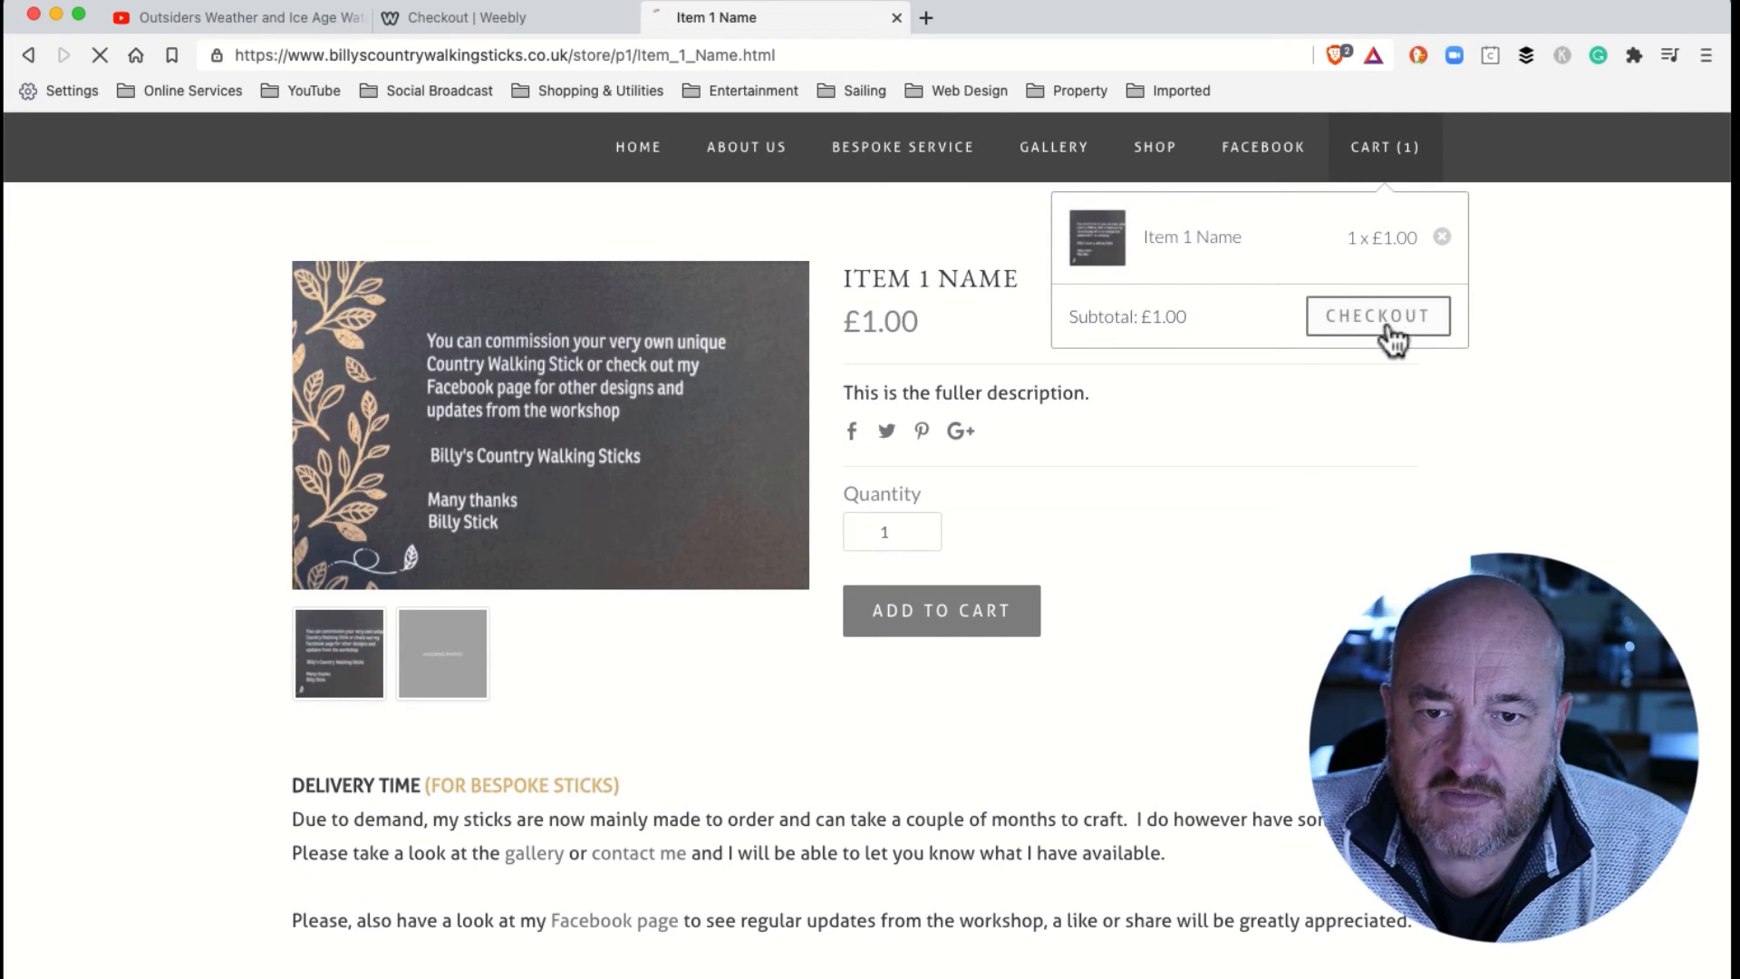
pyautogui.click(1376, 315)
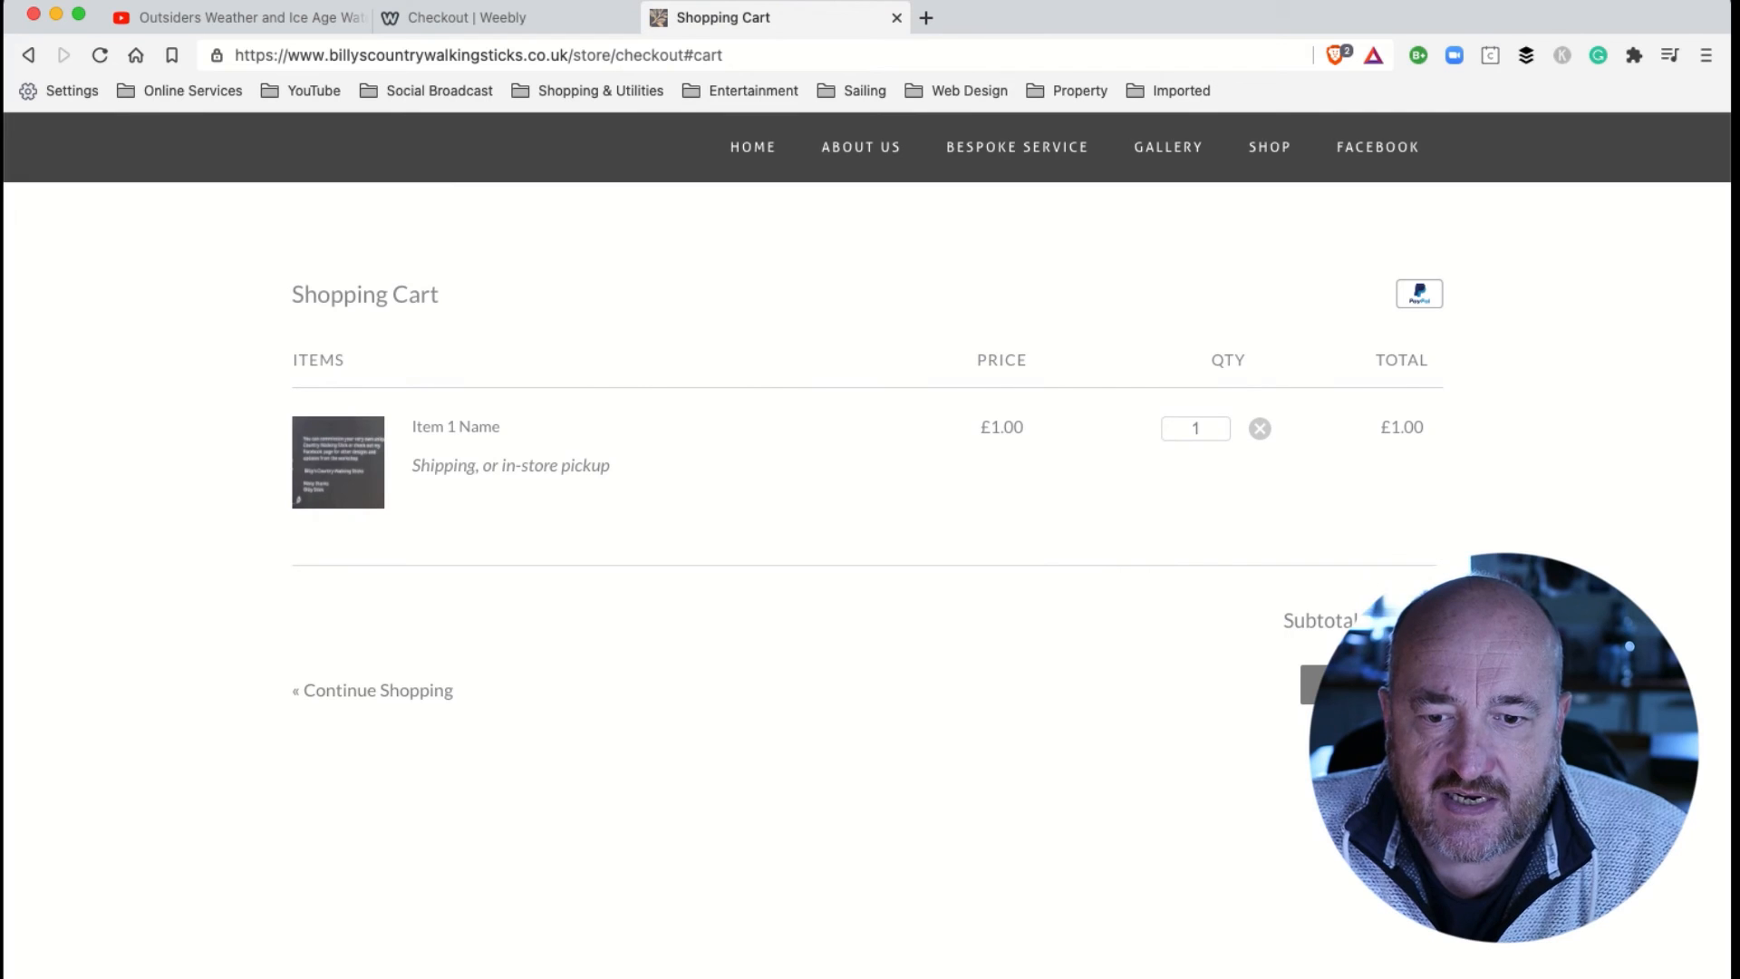
pyautogui.scroll(-3)
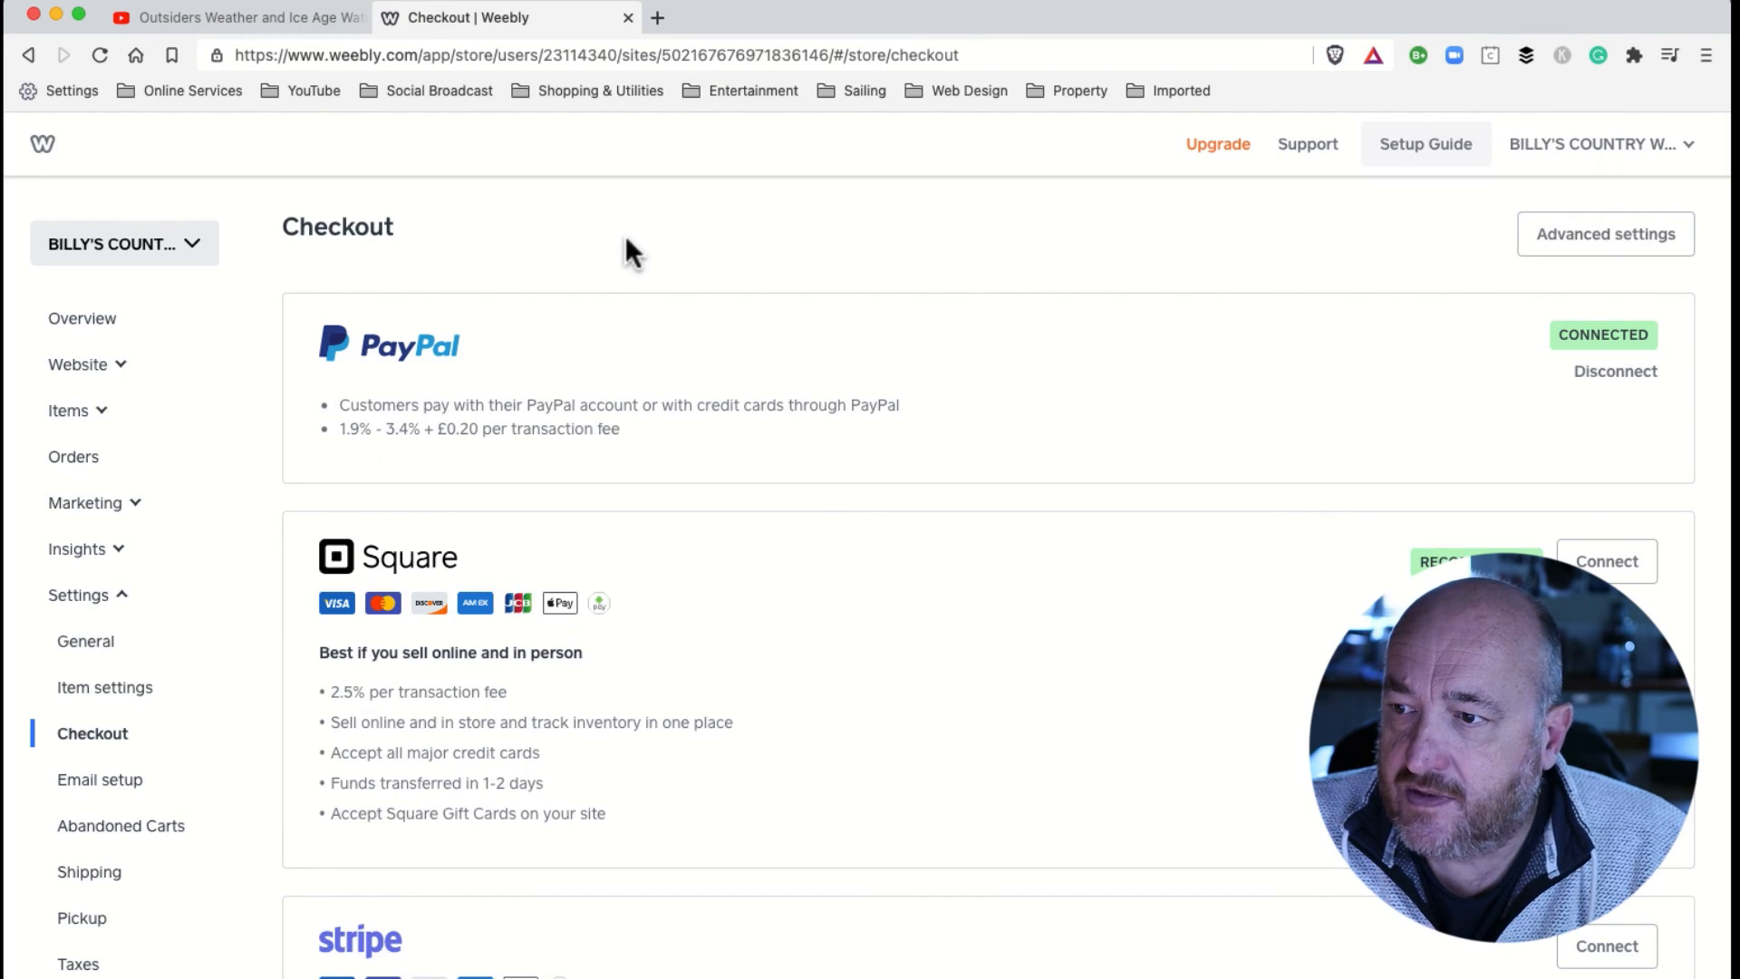
pyautogui.moveTo(697, 386)
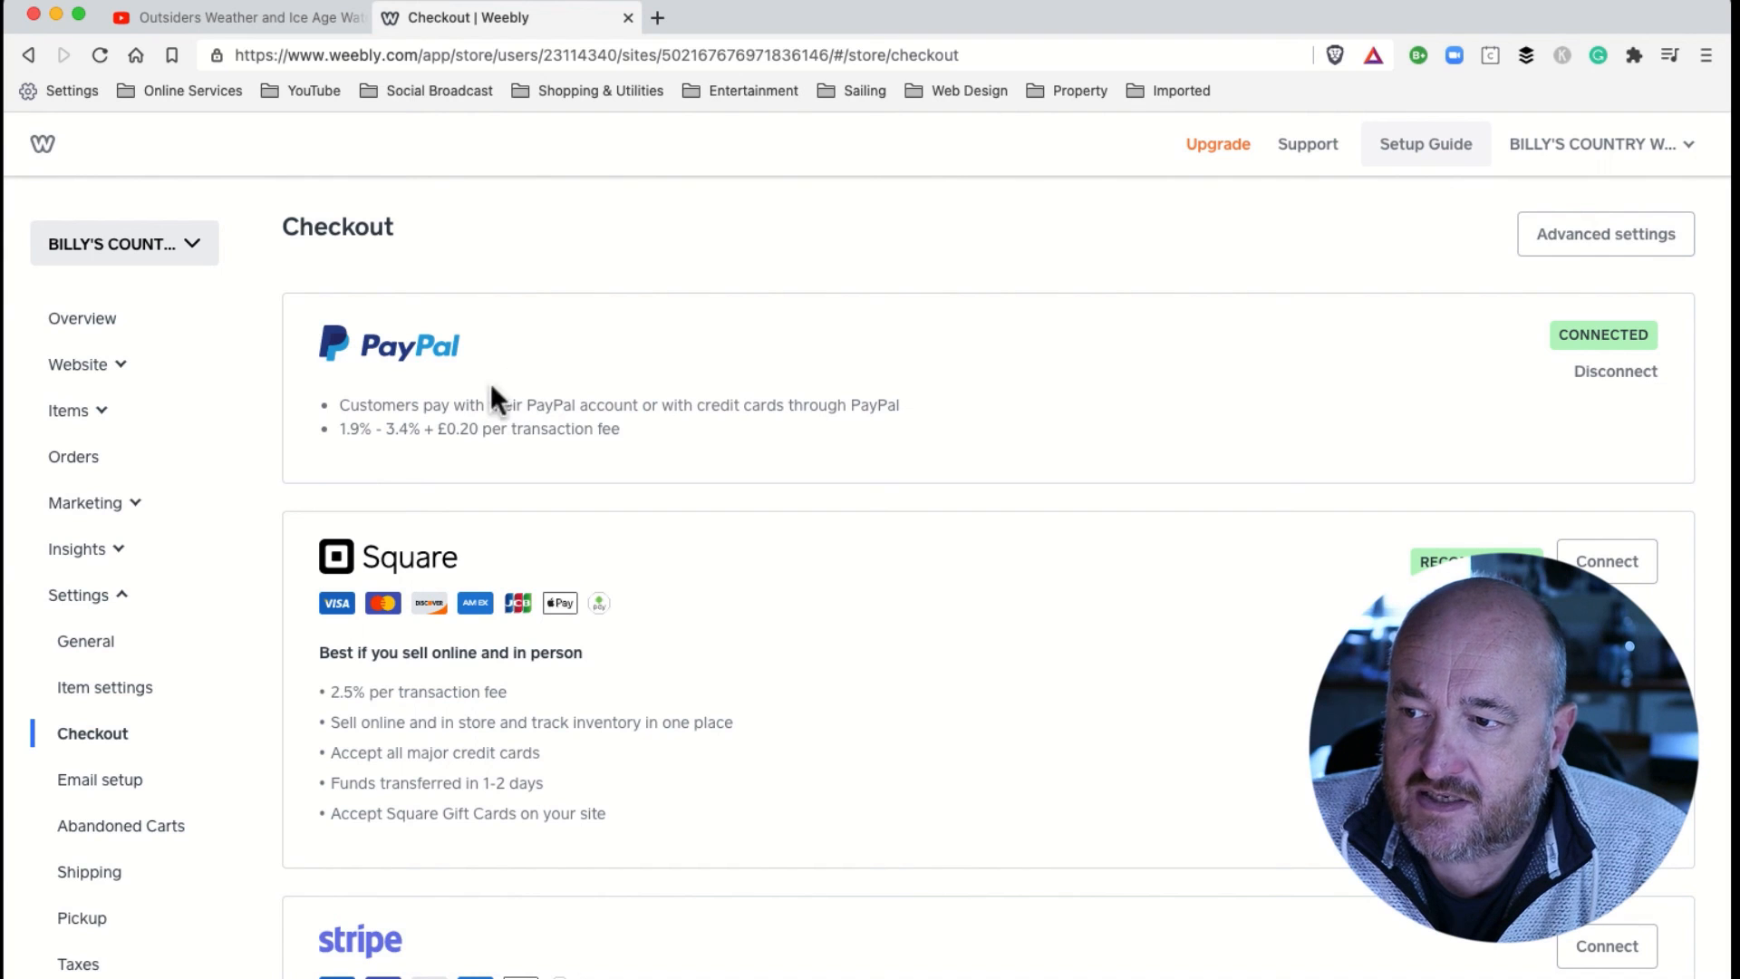
pyautogui.moveTo(973, 440)
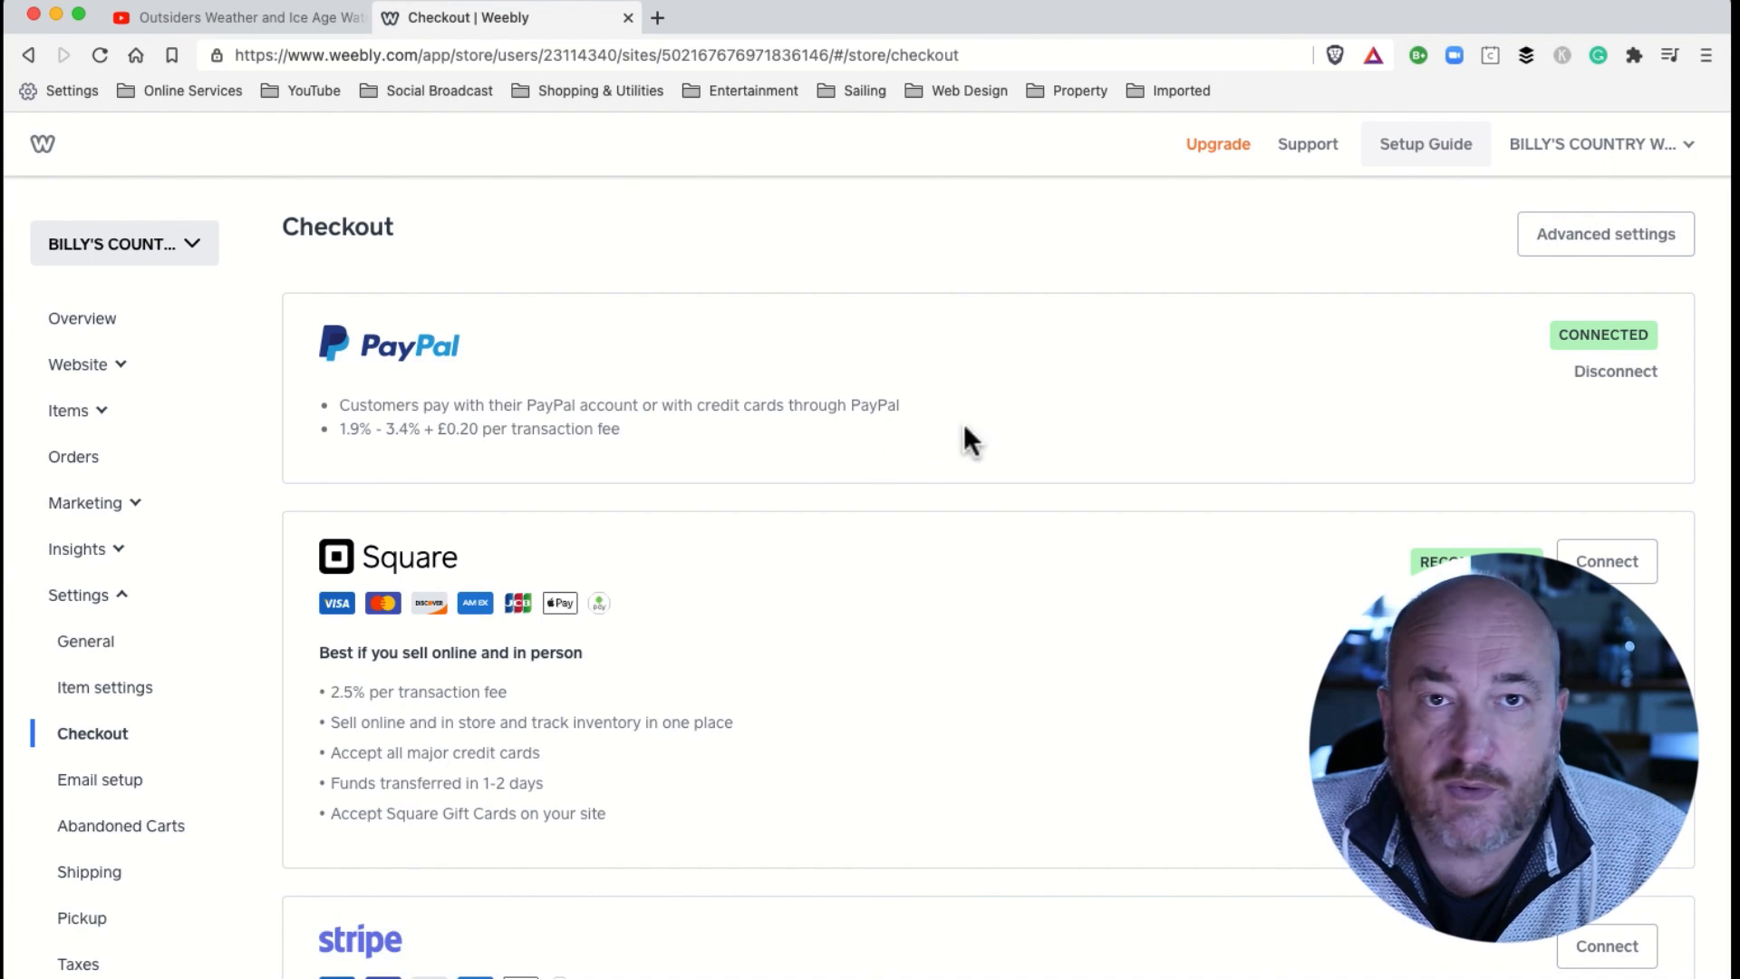
pyautogui.moveTo(1118, 426)
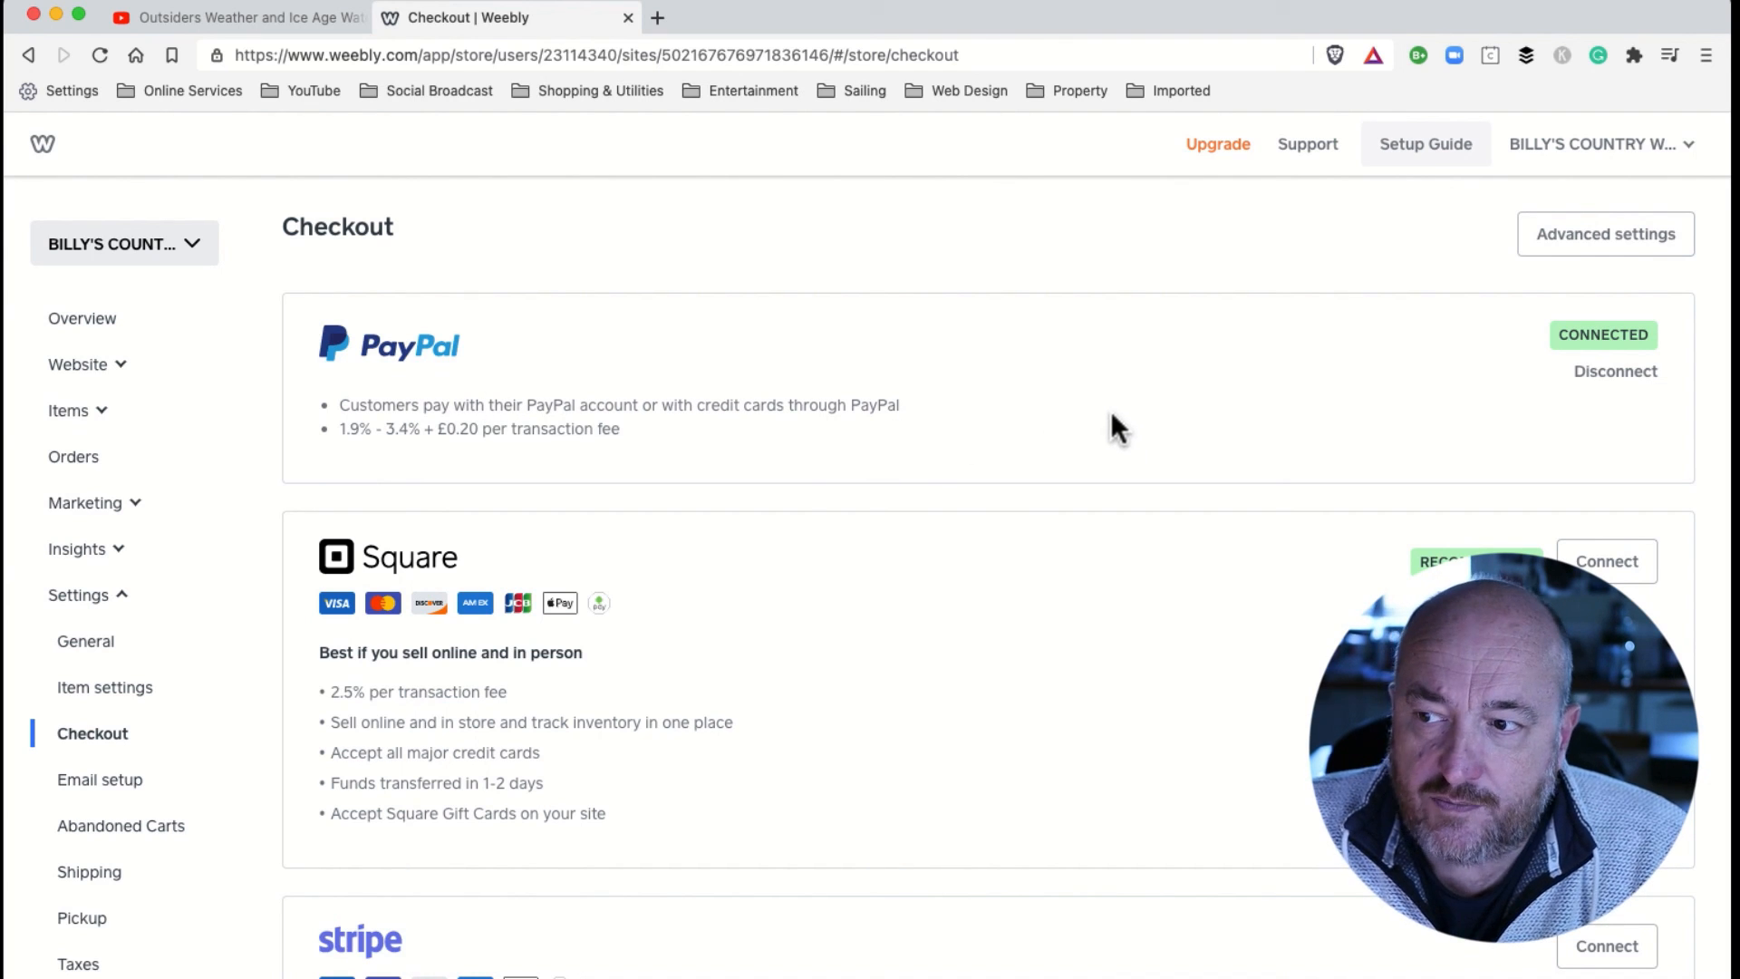